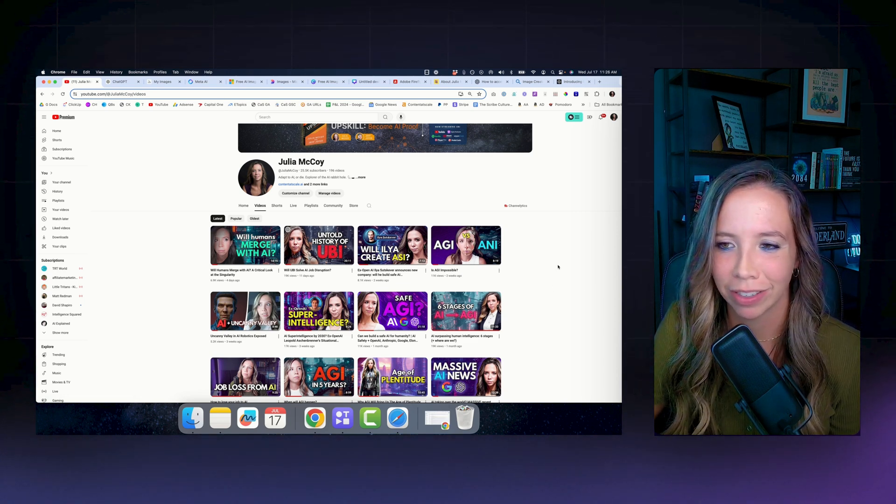
{"action": "mouse_move", "coordinate": [560, 260]}
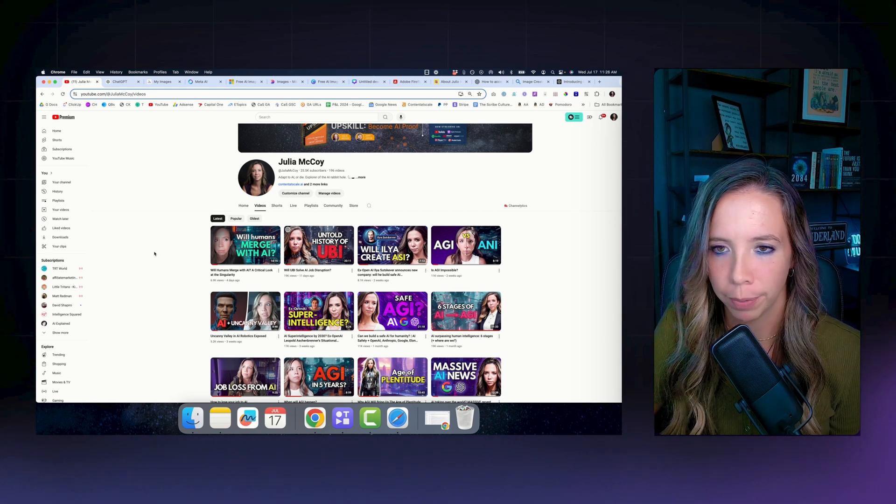
{"action": "mouse_move", "coordinate": [120, 82]}
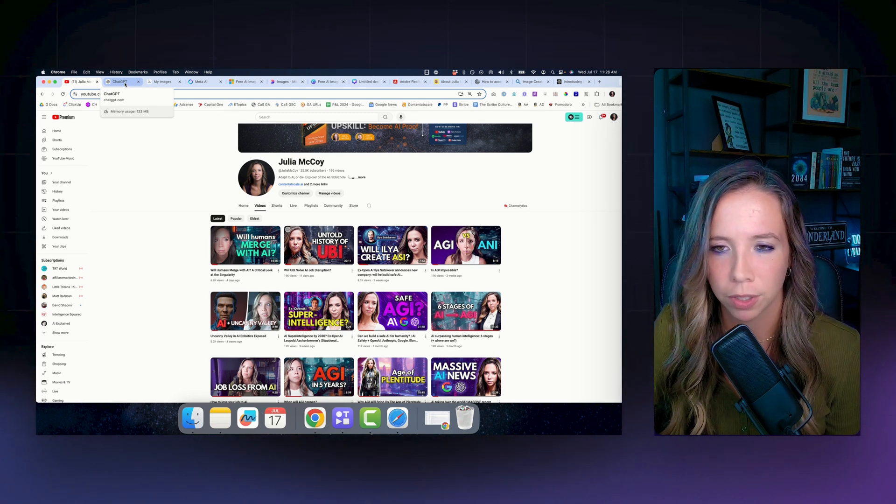
Step: Switch to ChatGPT and open the DALL·E image-generation GPT chat
{"action": "left_click", "coordinate": [120, 82]}
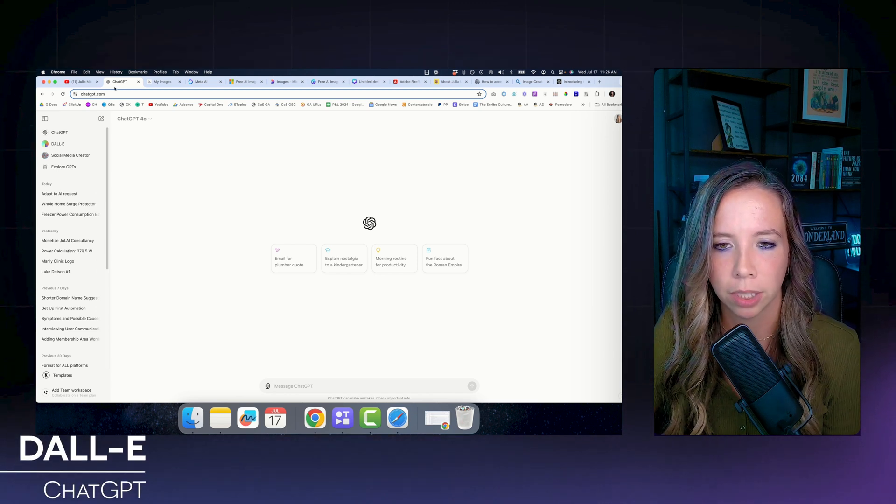
{"action": "left_click", "coordinate": [58, 143]}
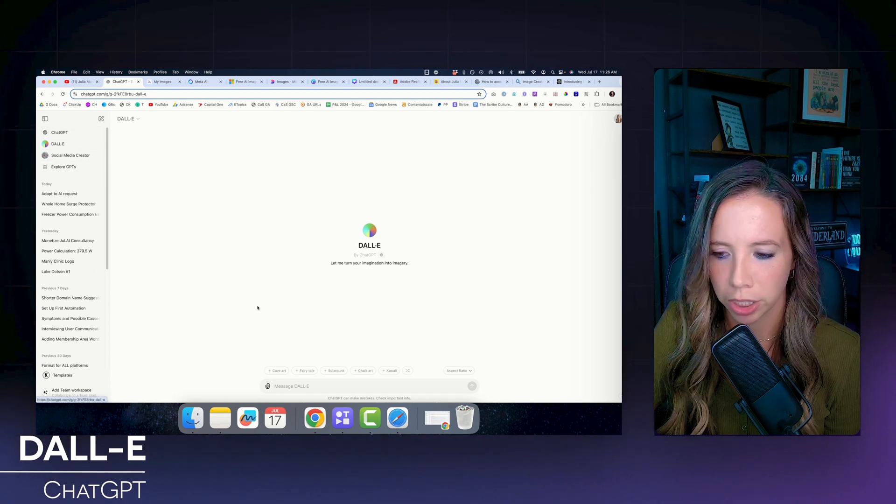
{"action": "mouse_move", "coordinate": [397, 419]}
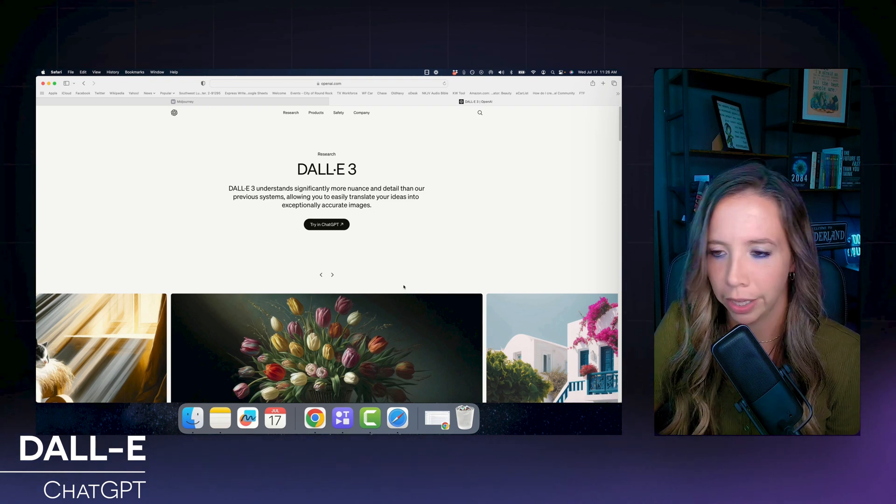
Step: Scroll through the OpenAI DALL·E 3 page's example images and DALL·E 2 comparison
{"action": "scroll", "scroll_direction": "down", "scroll_amount": 3}
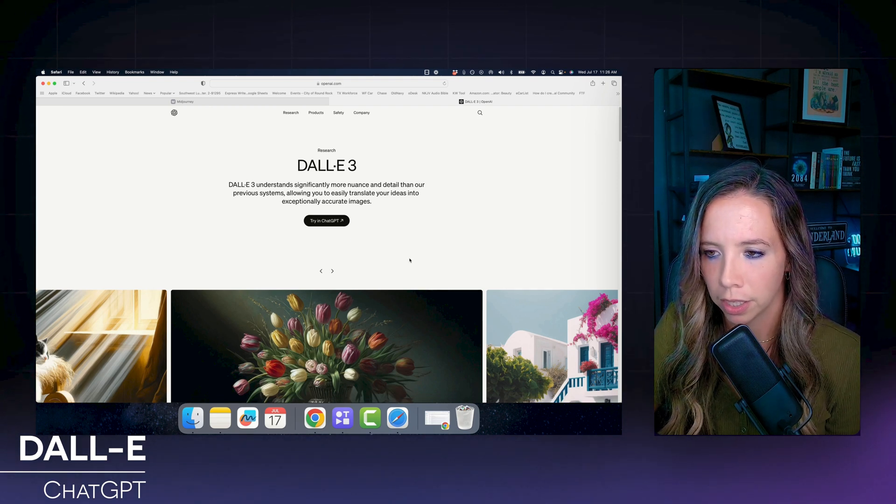
{"action": "scroll", "scroll_direction": "down", "scroll_amount": 3}
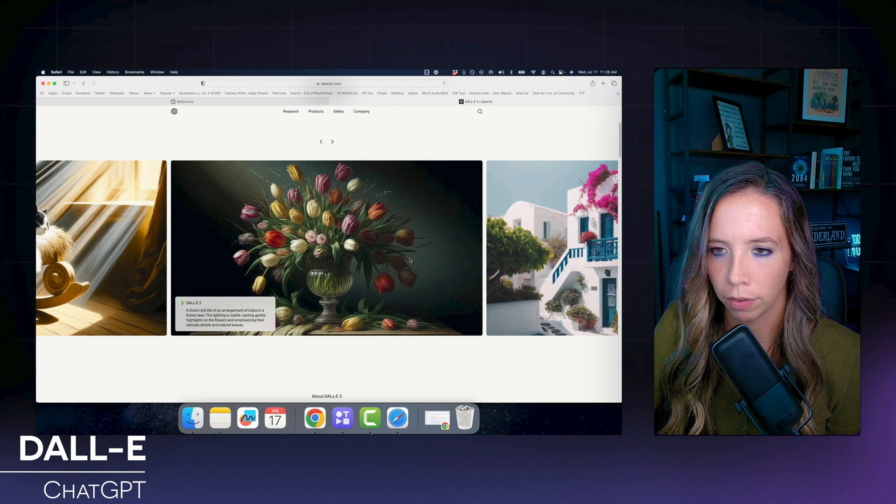
{"action": "scroll", "scroll_direction": "down", "scroll_amount": 3}
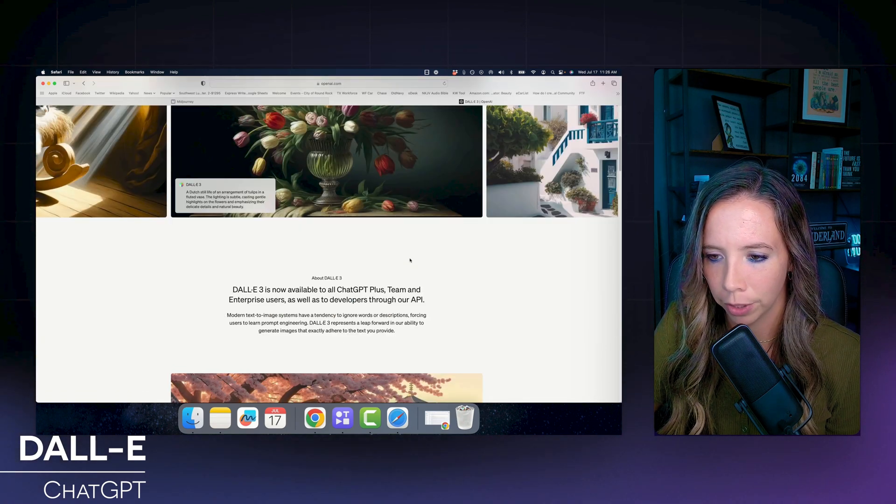
{"action": "scroll", "scroll_direction": "down", "scroll_amount": 3}
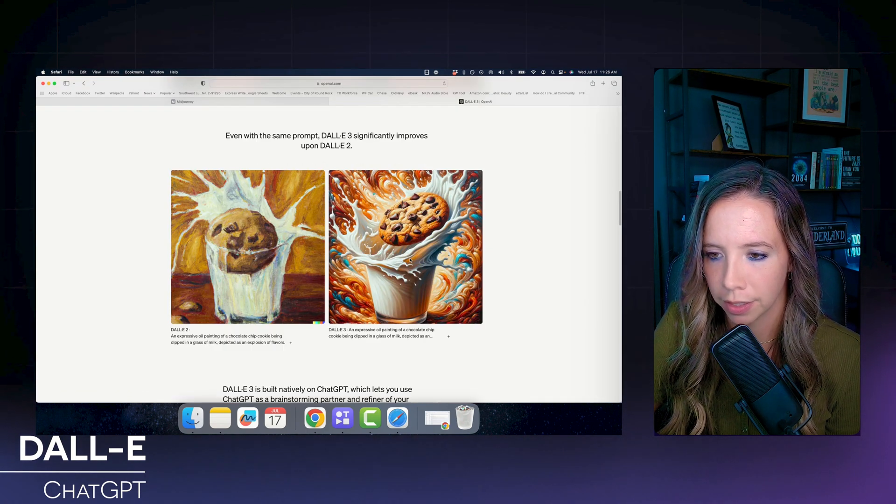
{"action": "scroll", "scroll_direction": "down", "scroll_amount": 3}
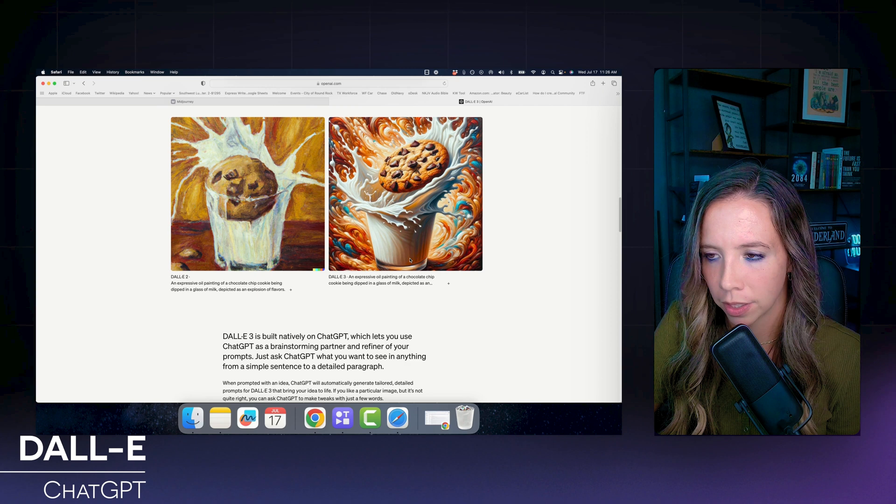
{"action": "scroll", "scroll_direction": "up", "scroll_amount": 3}
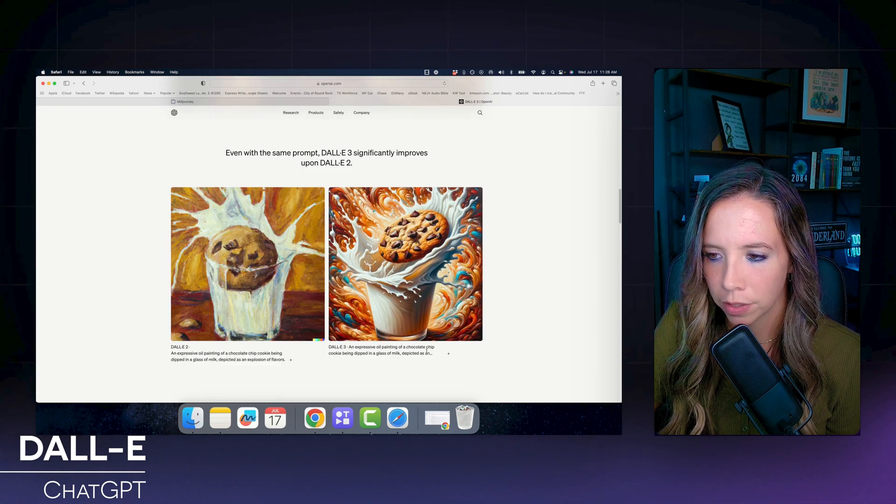
{"action": "scroll", "scroll_direction": "down", "scroll_amount": 3}
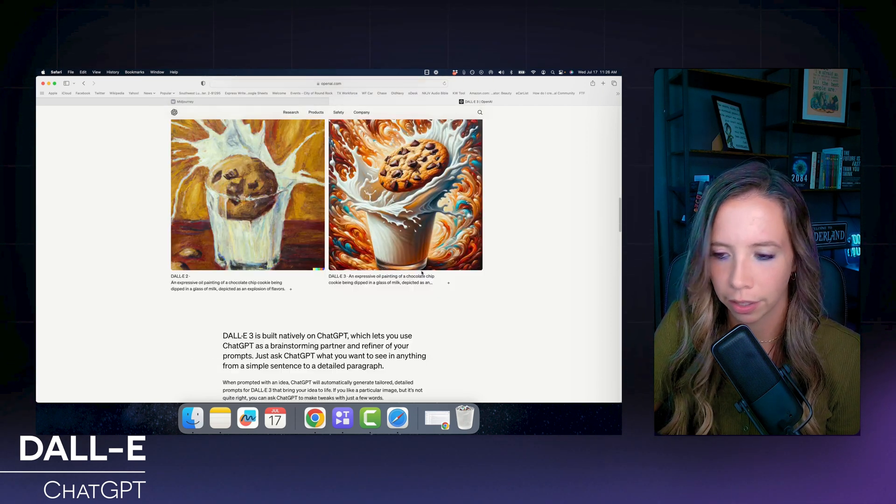
{"action": "scroll", "scroll_direction": "down", "scroll_amount": 3}
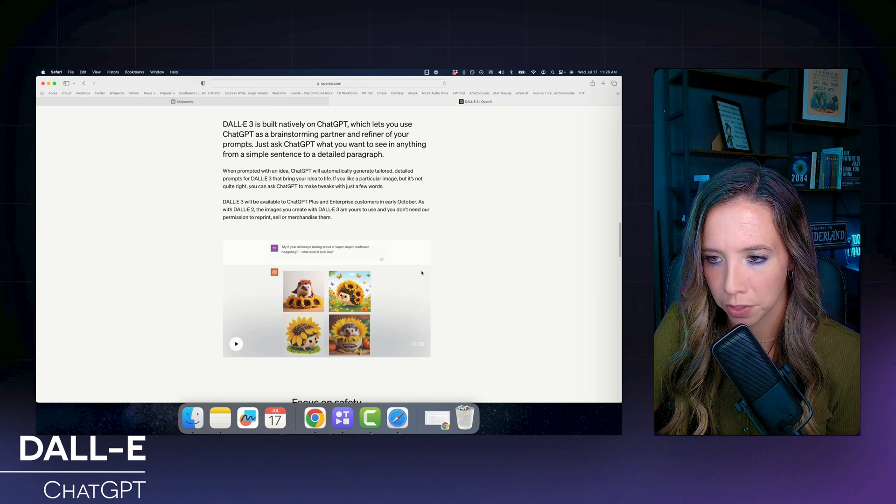
{"action": "scroll", "scroll_direction": "down", "scroll_amount": 3}
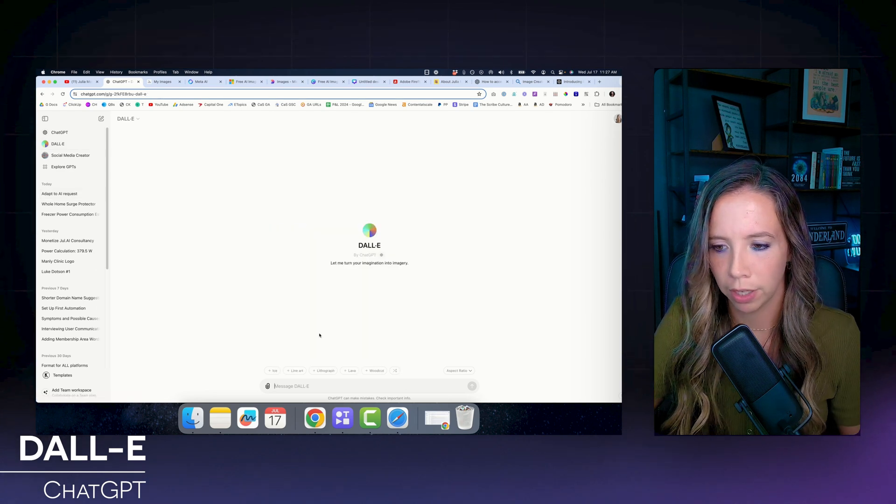
Step: Request a neon purple social media image reading 'adapt to AI or get left behind'
{"action": "type", "text": "create an image in my"}
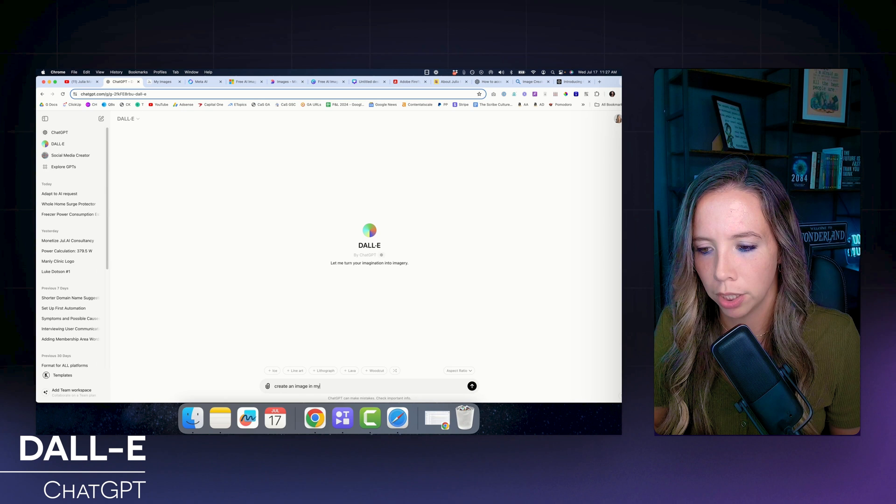
{"action": "type", "text": "neon"}
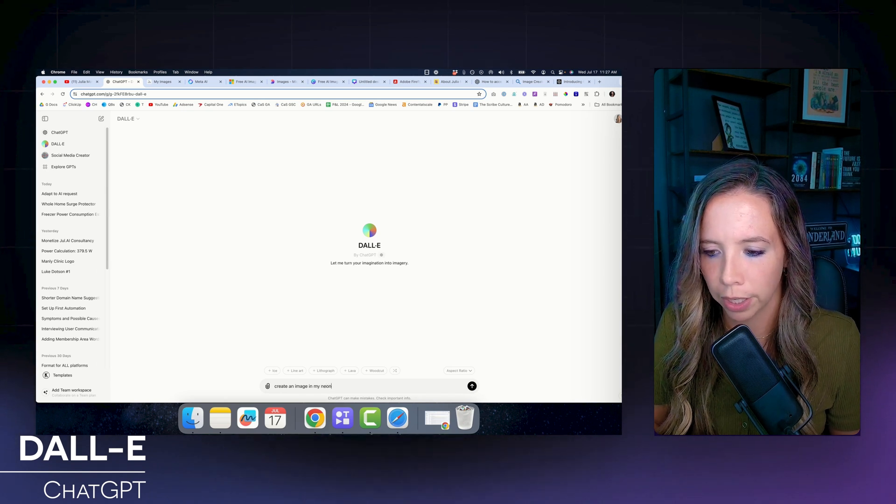
{"action": "type", "text": "purple c"}
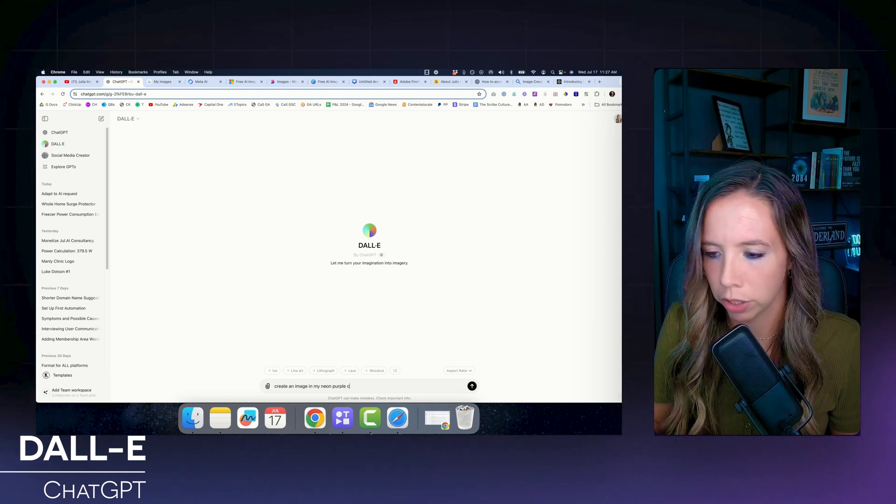
{"action": "type", "text": "olors for social media sharing that says adapt to AI or get left b"}
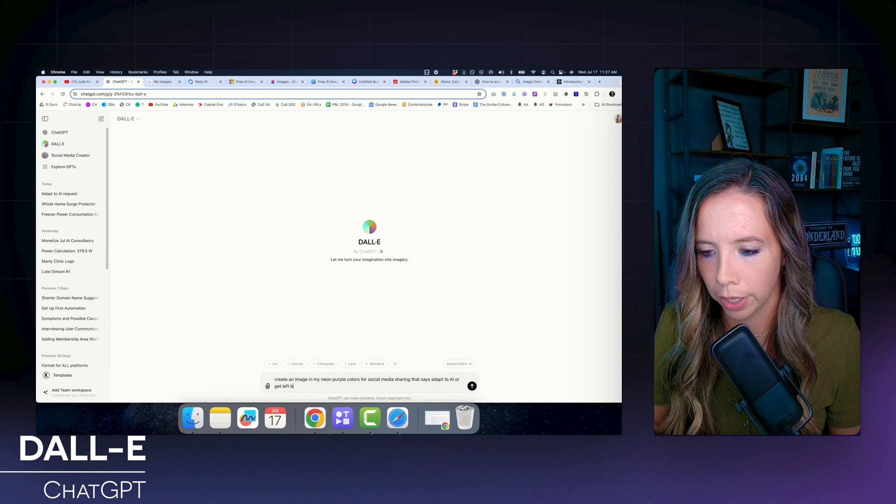
{"action": "left_click", "coordinate": [472, 386]}
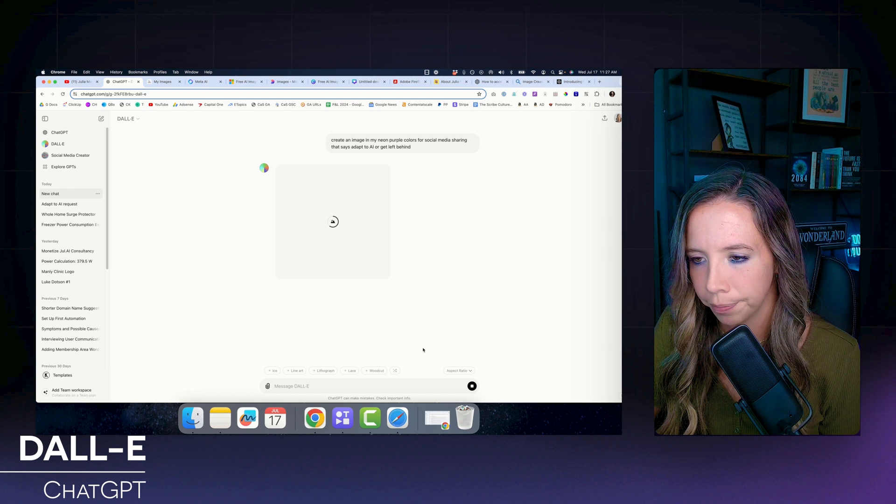
{"action": "mouse_move", "coordinate": [454, 339]}
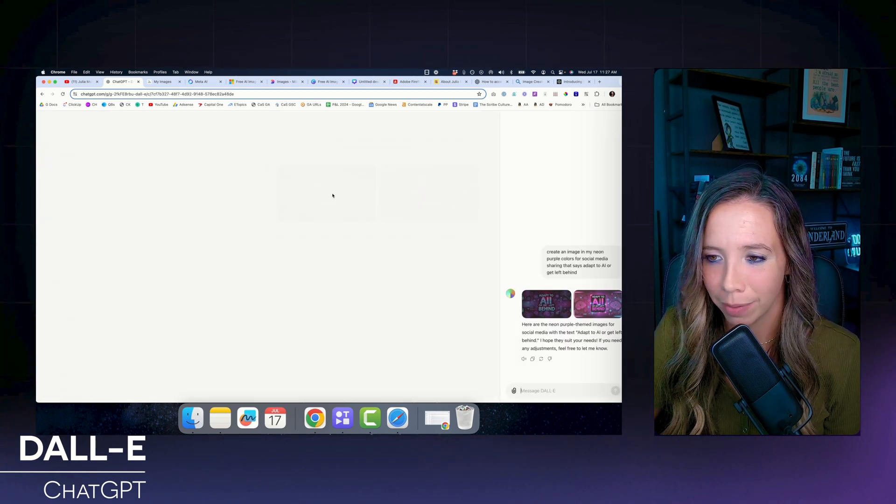
Step: Request square aspect-ratio versions of the slogan images and enlarge the first square result
{"action": "left_click", "coordinate": [547, 304]}
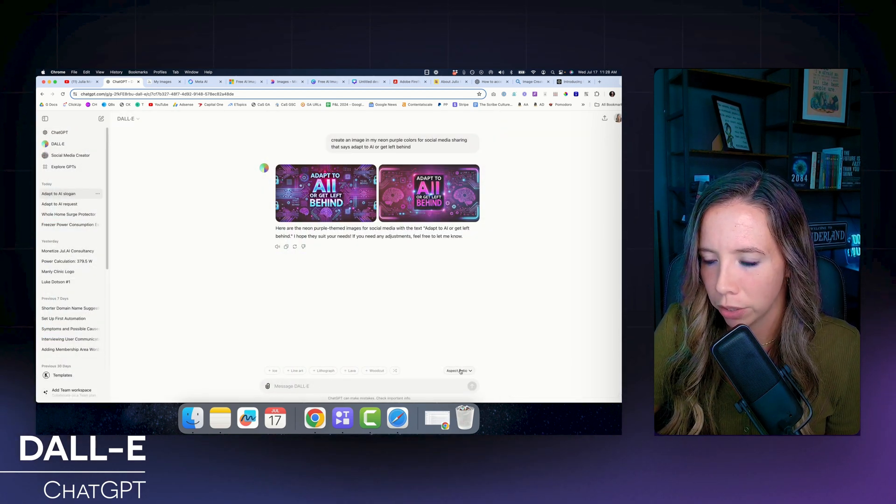
{"action": "left_click", "coordinate": [458, 371]}
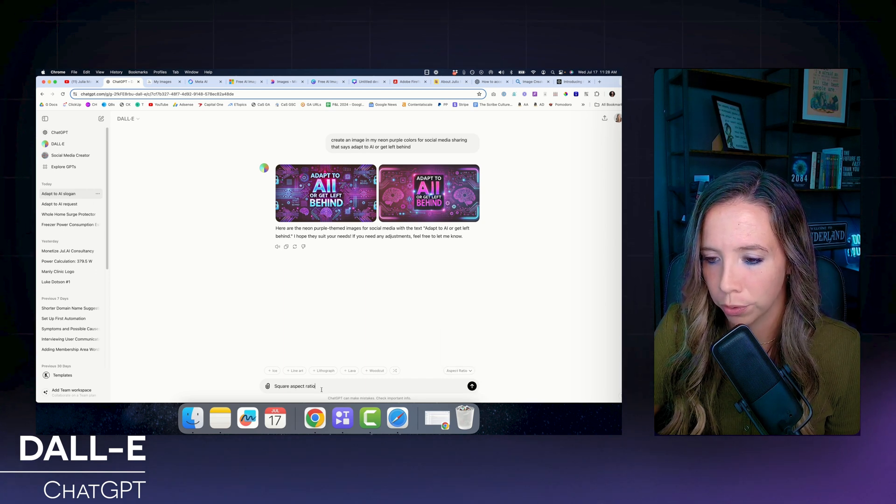
{"action": "left_click", "coordinate": [471, 386]}
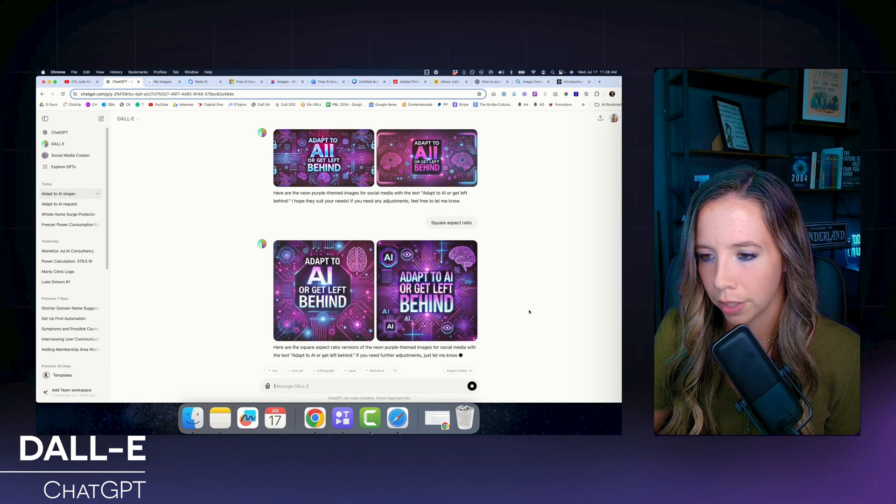
{"action": "scroll", "scroll_direction": "down", "scroll_amount": 3}
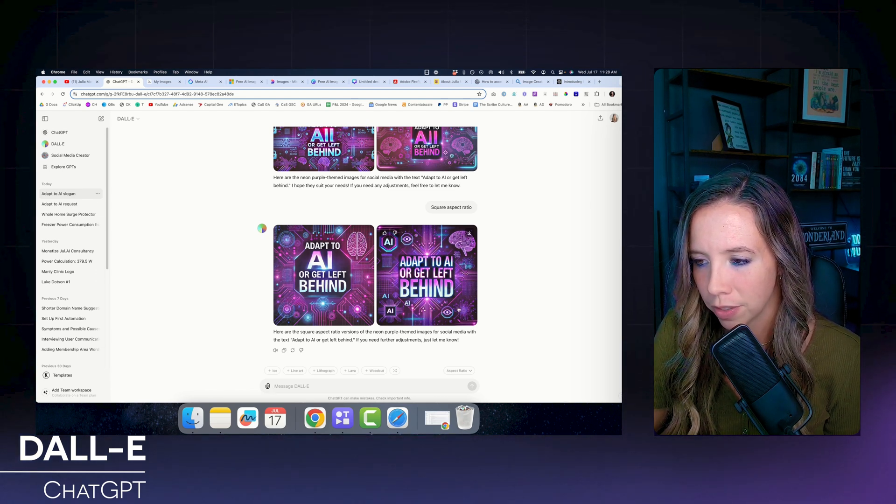
{"action": "left_click", "coordinate": [323, 274]}
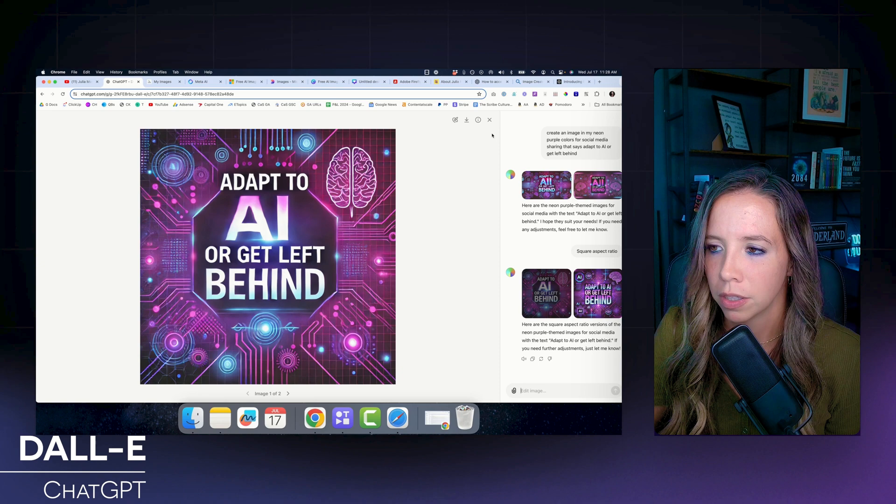
{"action": "mouse_move", "coordinate": [489, 120]}
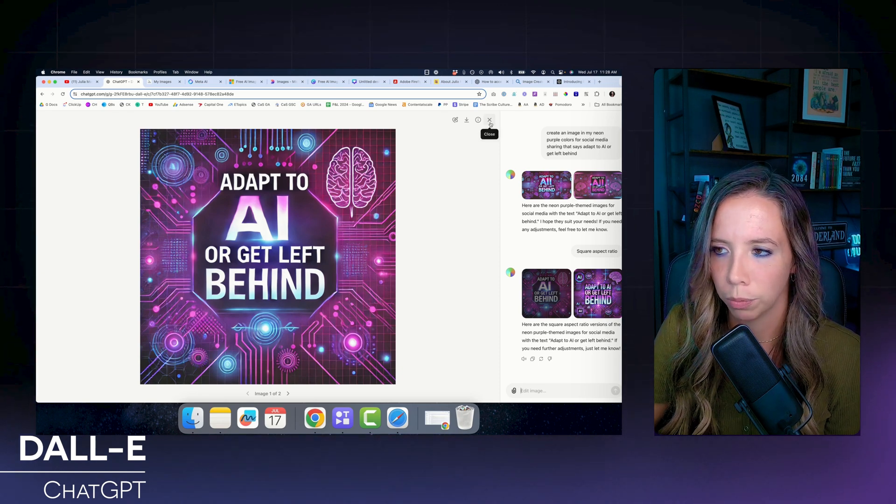
Step: Close the enlarged image to return to the full DALL·E conversation
{"action": "left_click", "coordinate": [490, 119]}
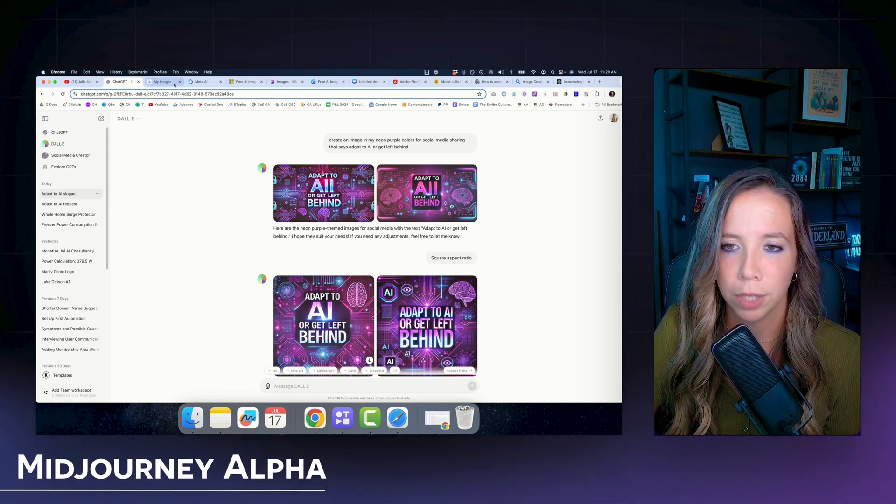
Step: In Midjourney's Create page enter 'recreate this person as a queen in white', then bring up the About Julia page
{"action": "left_click", "coordinate": [163, 82]}
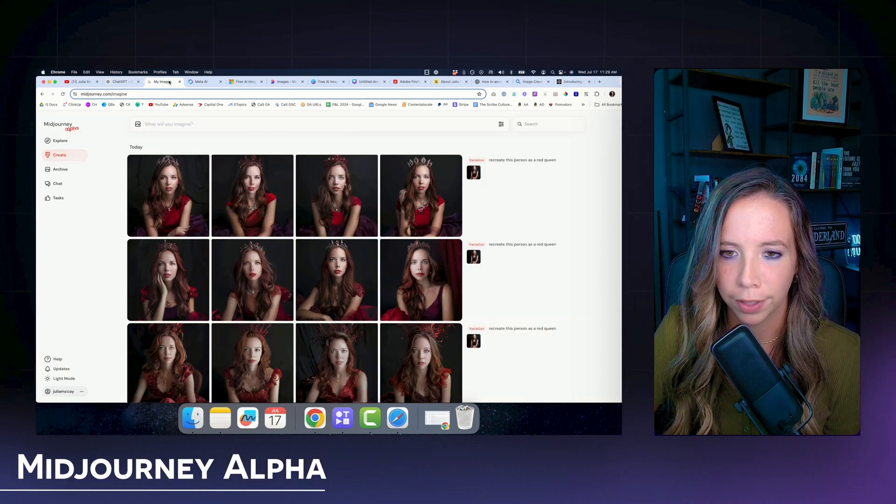
{"action": "left_click", "coordinate": [59, 140]}
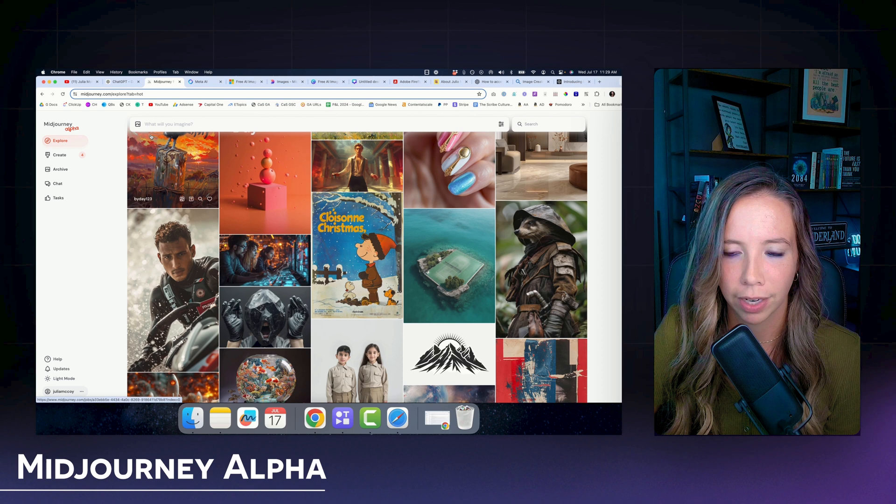
{"action": "left_click", "coordinate": [60, 155]}
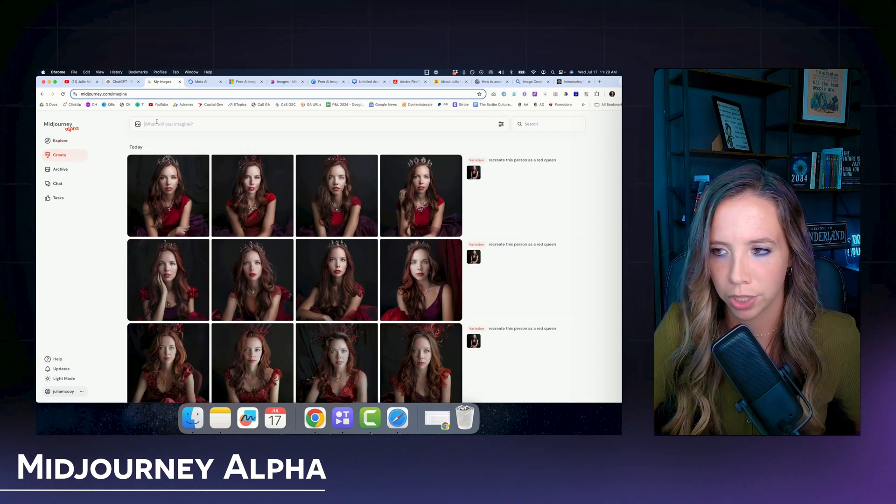
{"action": "type", "text": "recreatet"}
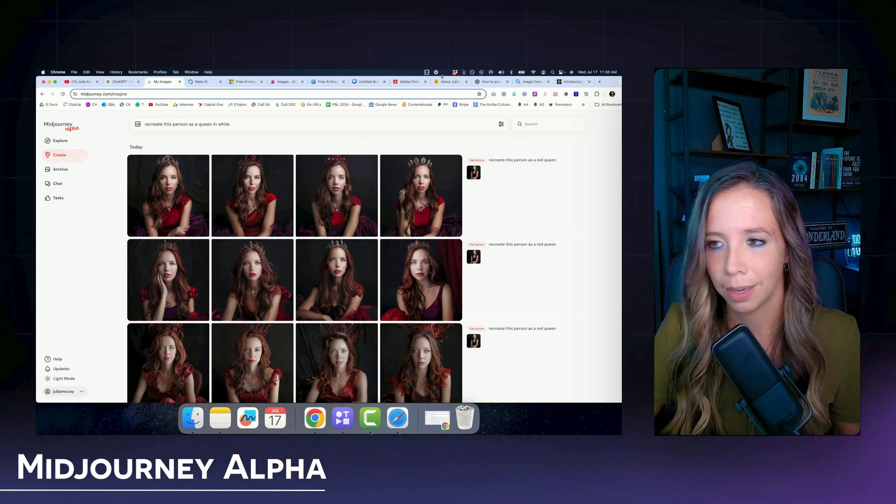
{"action": "left_click", "coordinate": [450, 82]}
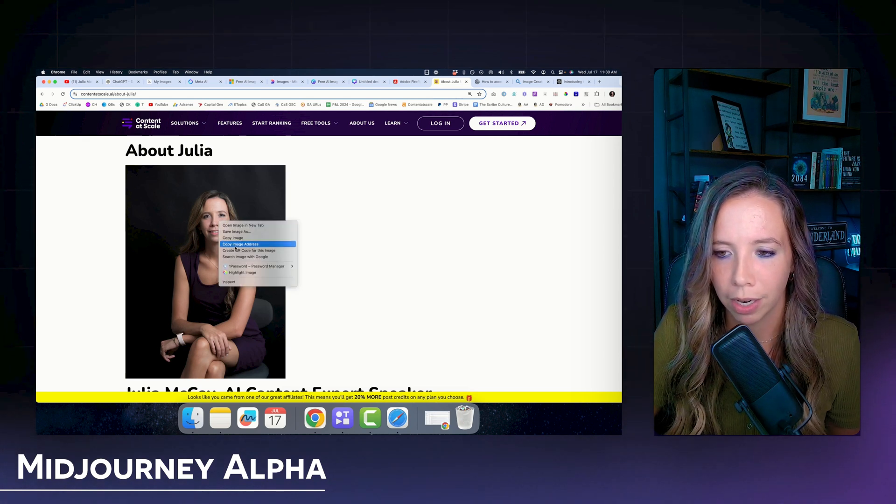
Step: Copy the About Julia portrait's image address and switch tabs
{"action": "left_click", "coordinate": [240, 244]}
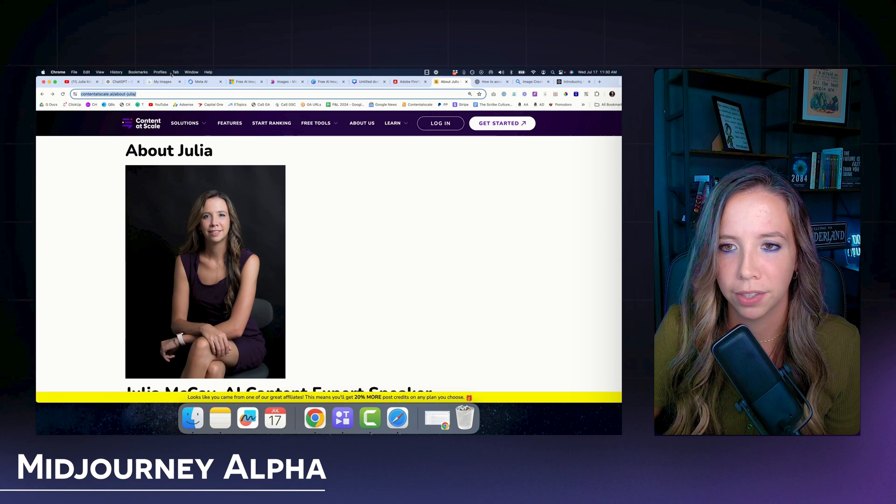
{"action": "left_click", "coordinate": [162, 81]}
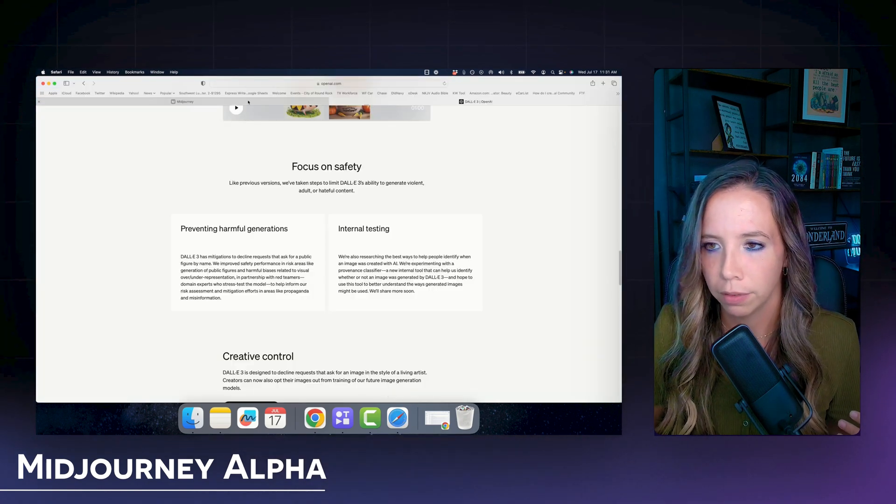
Step: Switch Safari to the midjourney.com landing page and scroll it
{"action": "left_click", "coordinate": [185, 101]}
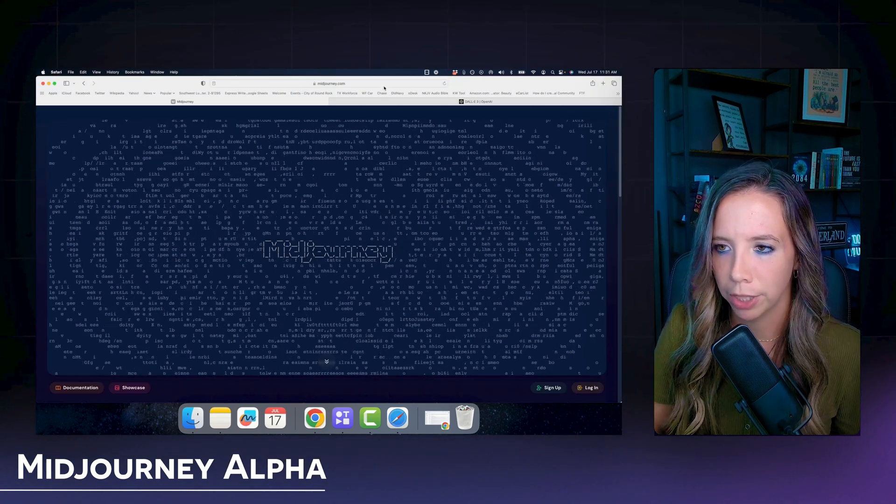
{"action": "scroll", "scroll_direction": "down", "scroll_amount": 3}
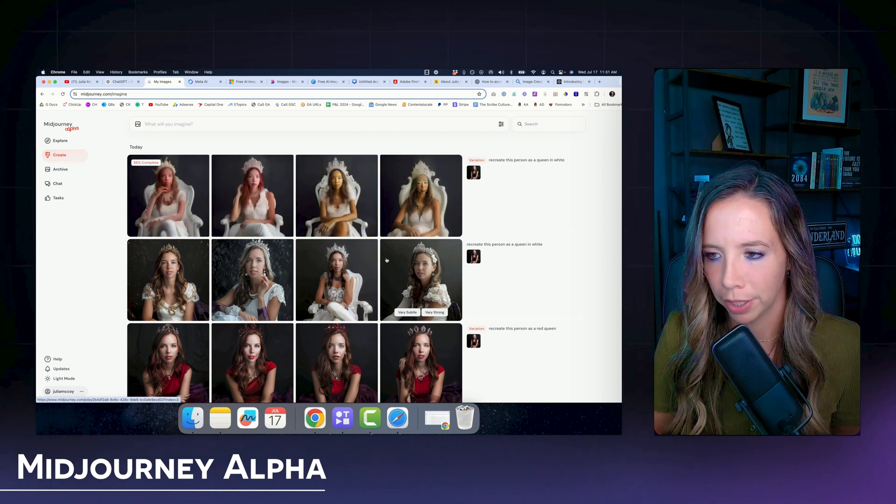
Step: Browse the Create feed and view a red queen image at full size, then close it
{"action": "scroll", "scroll_direction": "down", "scroll_amount": 3}
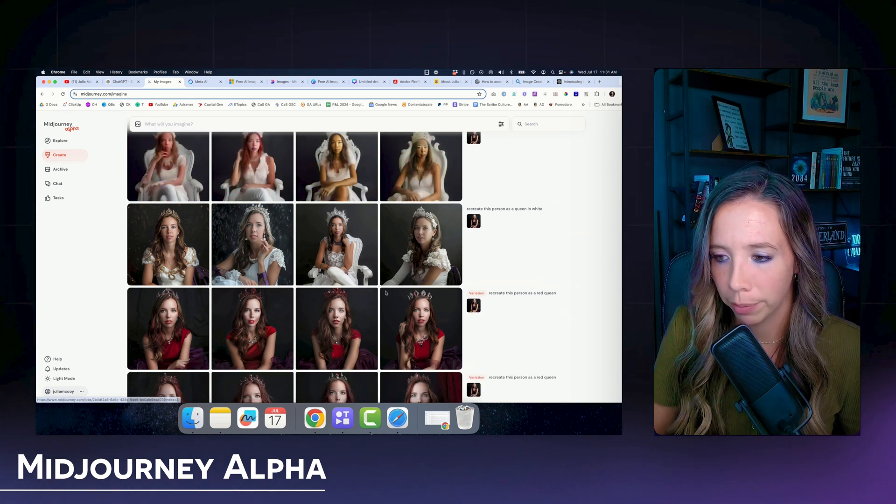
{"action": "scroll", "scroll_direction": "down", "scroll_amount": 3}
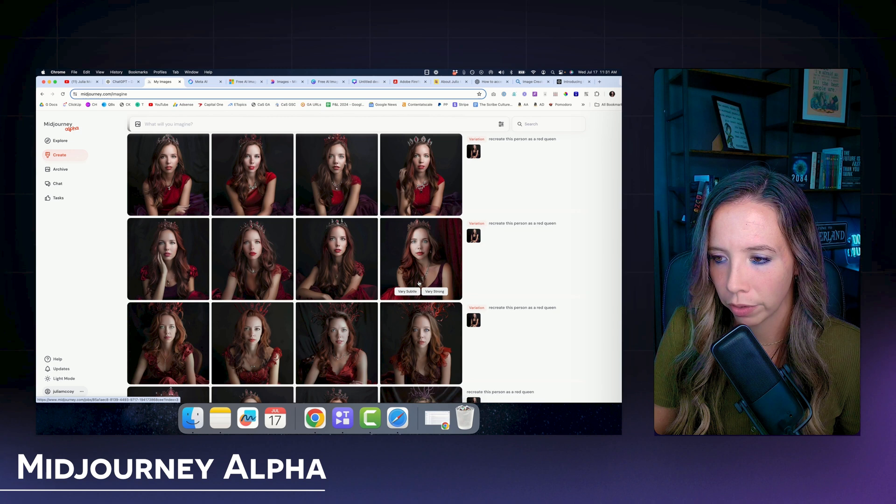
{"action": "scroll", "scroll_direction": "down", "scroll_amount": 3}
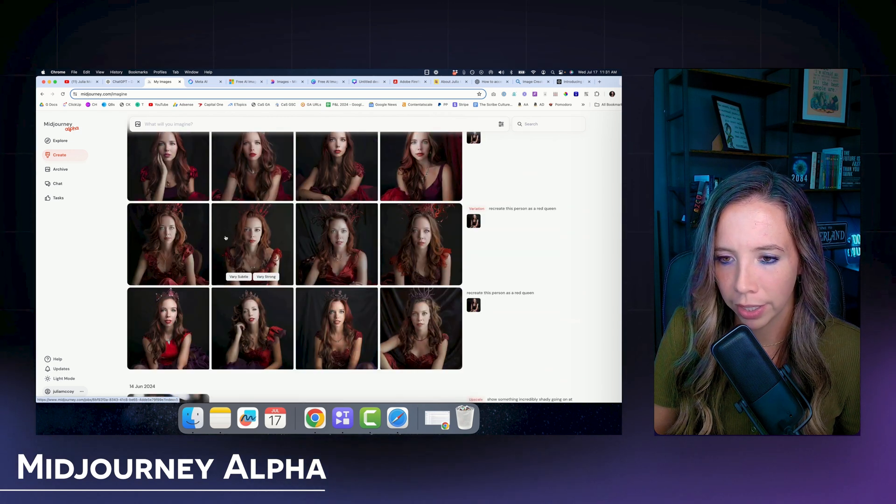
{"action": "left_click", "coordinate": [252, 244]}
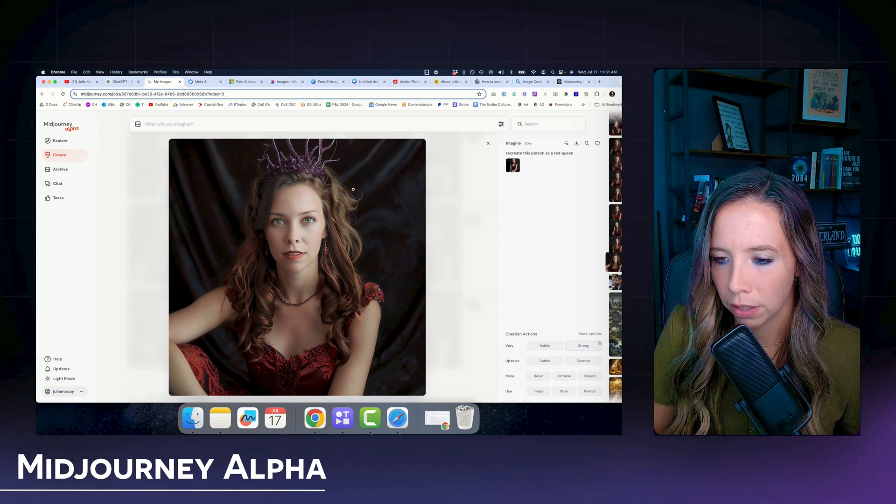
{"action": "mouse_move", "coordinate": [380, 208]}
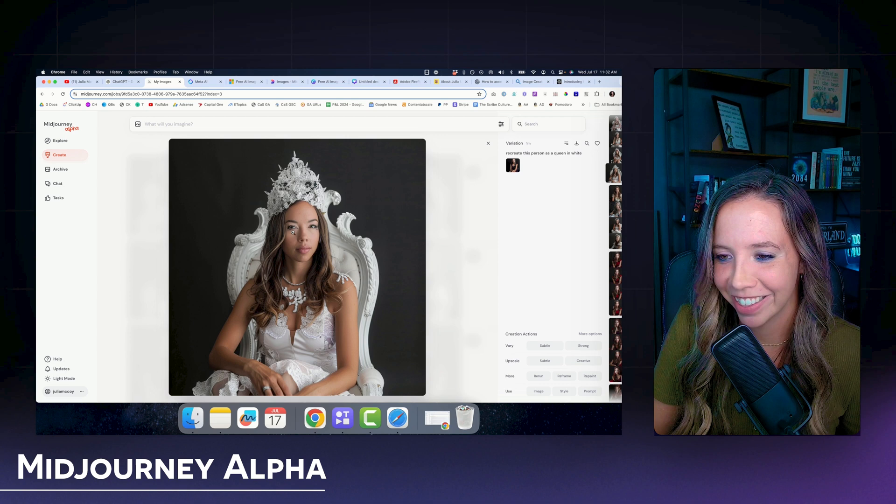
{"action": "left_click", "coordinate": [488, 144]}
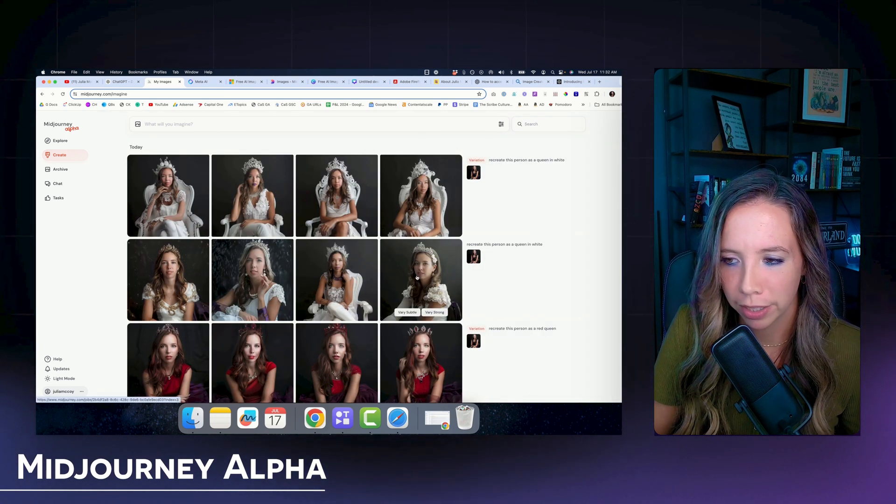
Step: Scroll down through older Midjourney creations: red queens, Google-themed images, reworked portraits
{"action": "scroll", "scroll_direction": "down", "scroll_amount": 3}
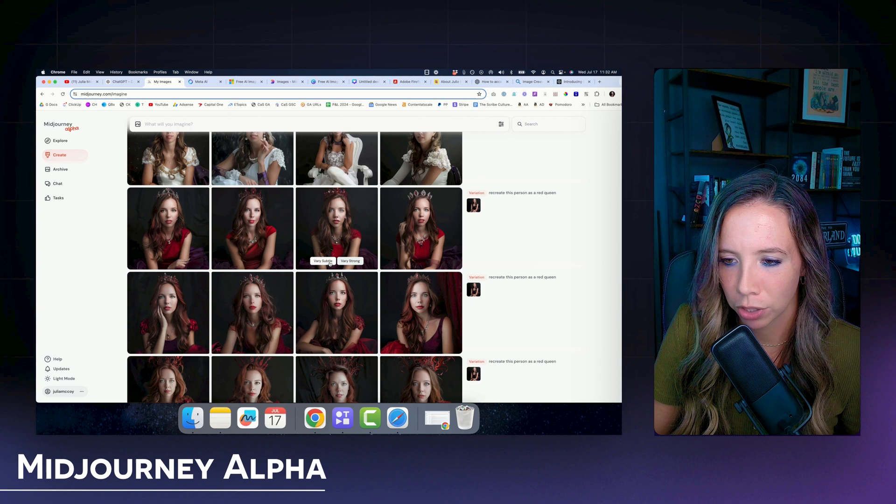
{"action": "scroll", "scroll_direction": "down", "scroll_amount": 3}
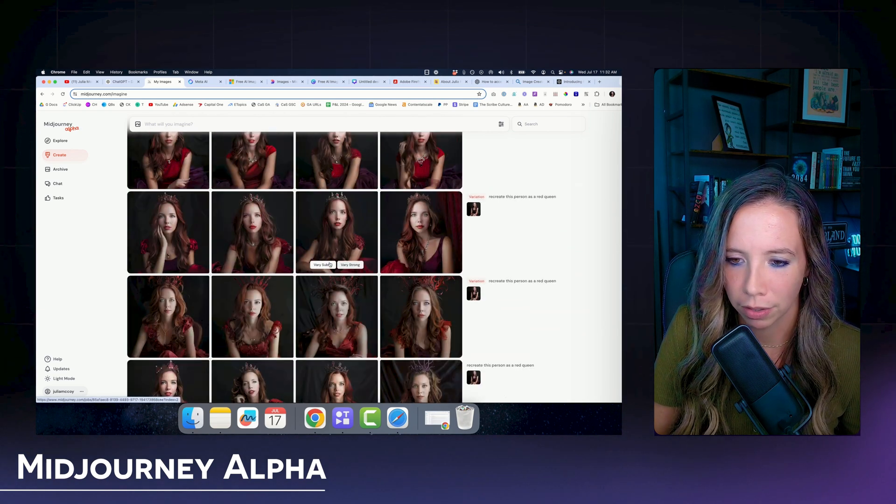
{"action": "scroll", "scroll_direction": "down", "scroll_amount": 3}
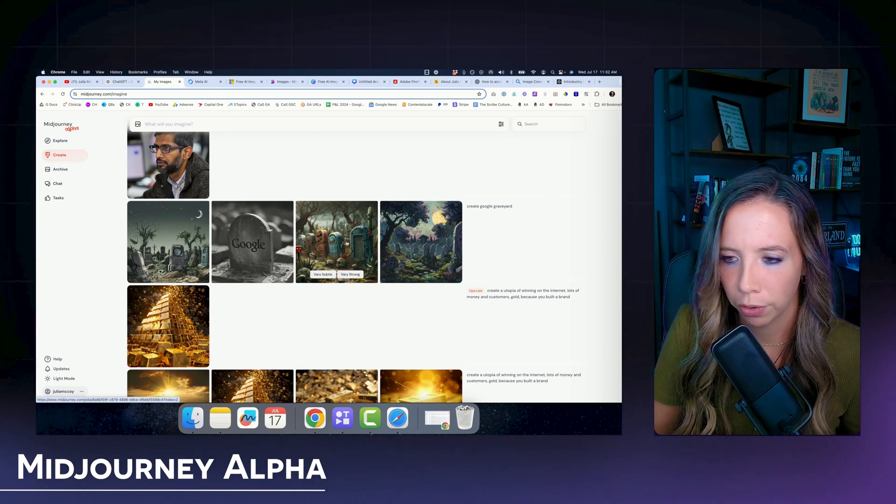
{"action": "scroll", "scroll_direction": "down", "scroll_amount": 3}
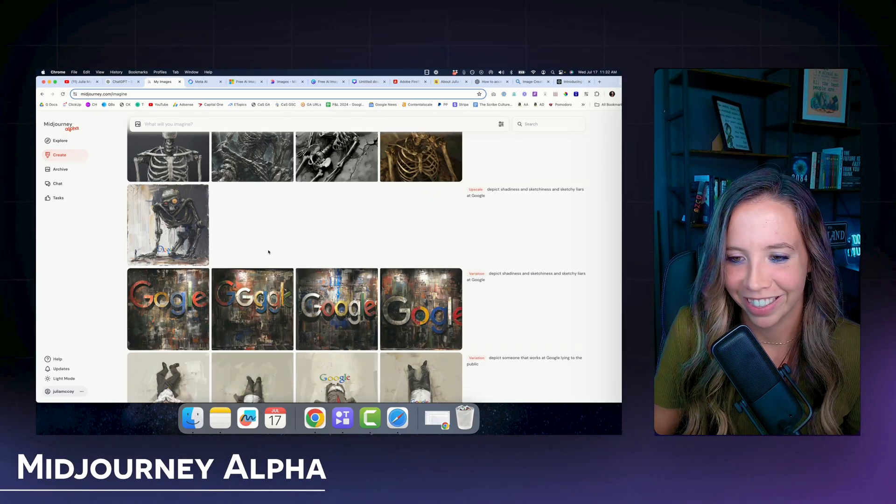
{"action": "scroll", "scroll_direction": "down", "scroll_amount": 3}
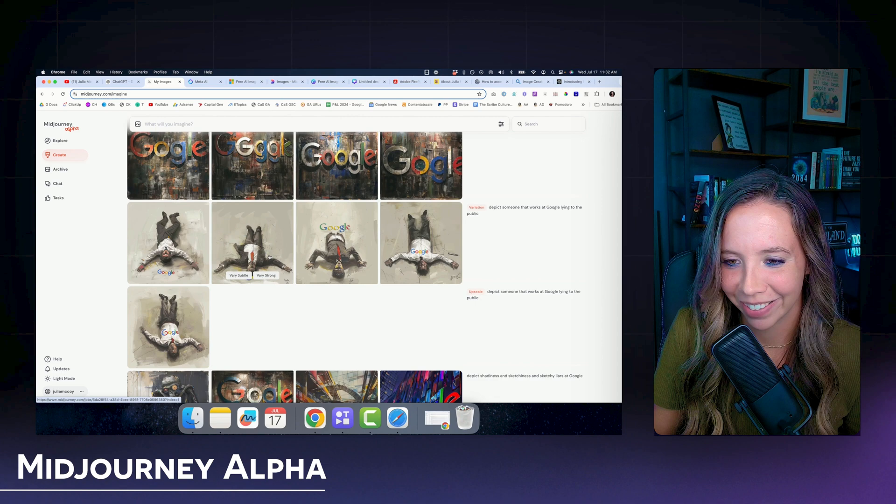
{"action": "scroll", "scroll_direction": "down", "scroll_amount": 3}
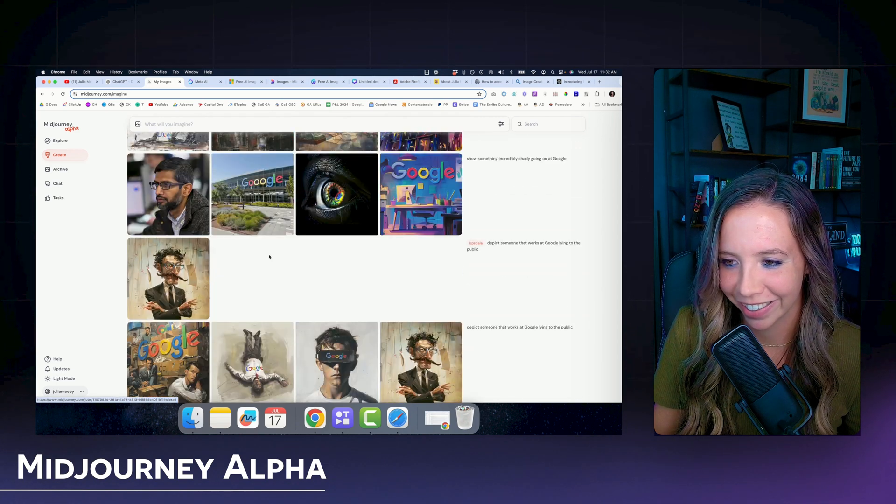
{"action": "scroll", "scroll_direction": "down", "scroll_amount": 3}
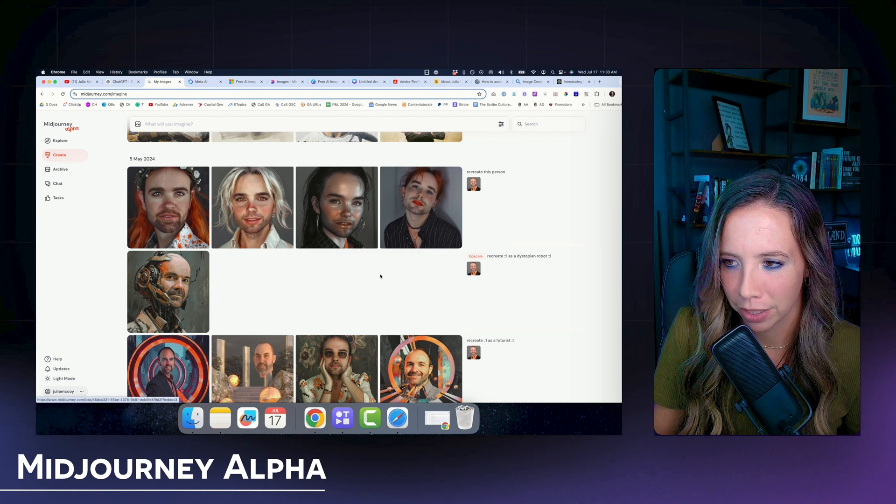
{"action": "scroll", "scroll_direction": "down", "scroll_amount": 3}
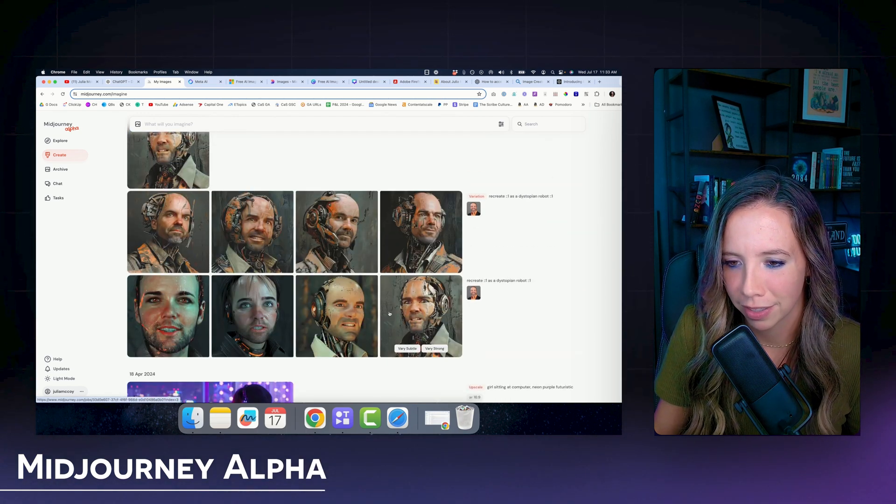
{"action": "scroll", "scroll_direction": "down", "scroll_amount": 3}
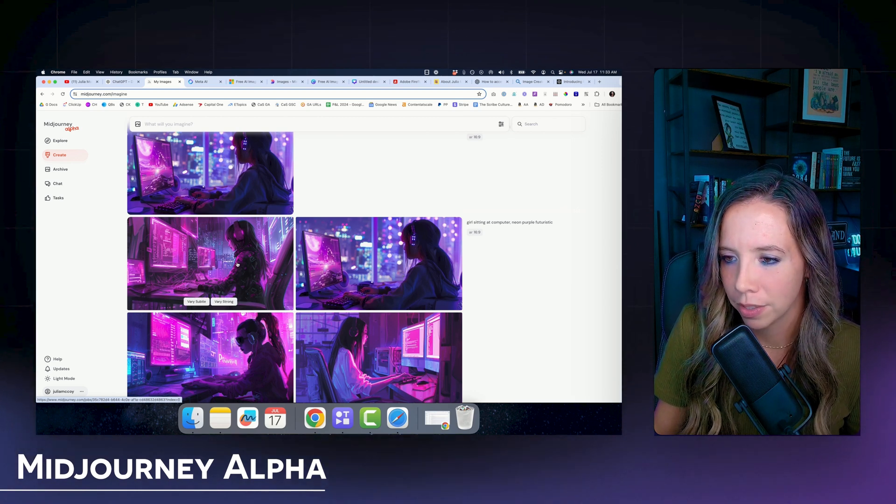
{"action": "scroll", "scroll_direction": "down", "scroll_amount": 3}
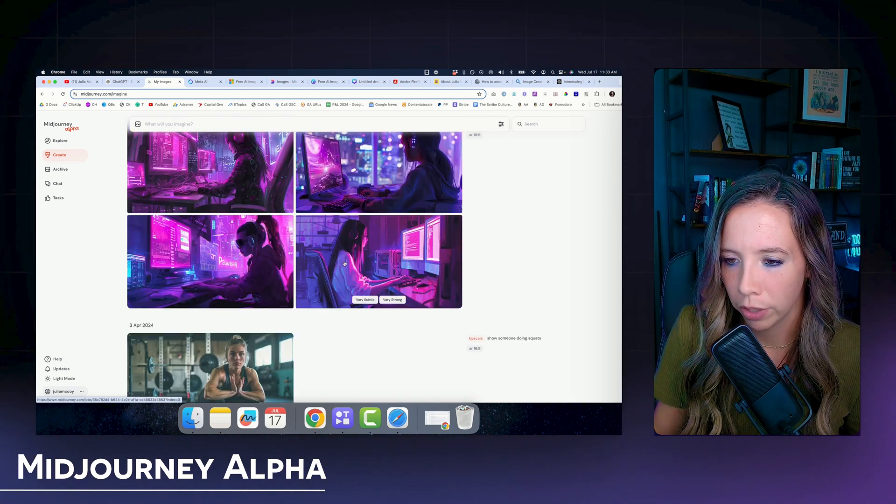
{"action": "scroll", "scroll_direction": "down", "scroll_amount": 3}
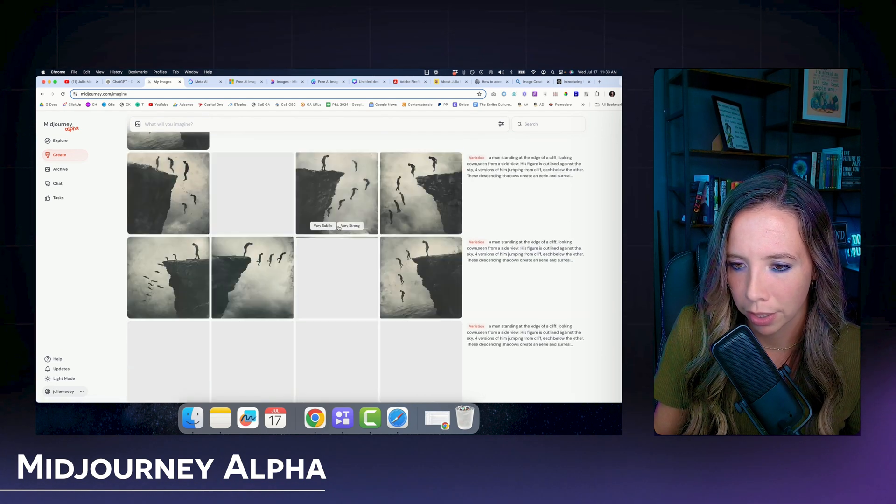
{"action": "scroll", "scroll_direction": "down", "scroll_amount": 3}
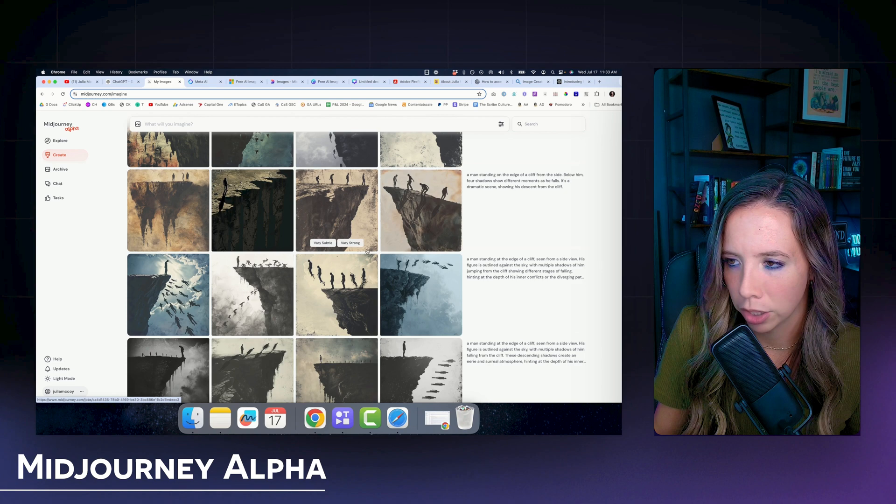
{"action": "scroll", "scroll_direction": "down", "scroll_amount": 3}
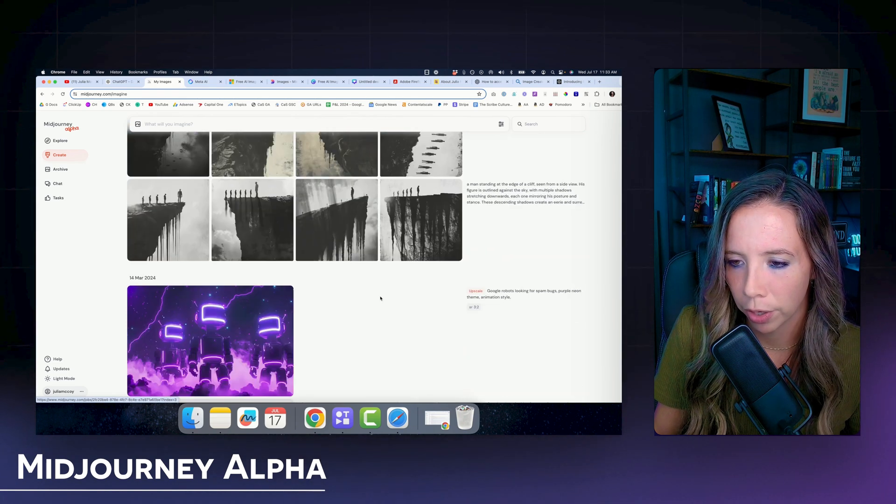
{"action": "scroll", "scroll_direction": "down", "scroll_amount": 3}
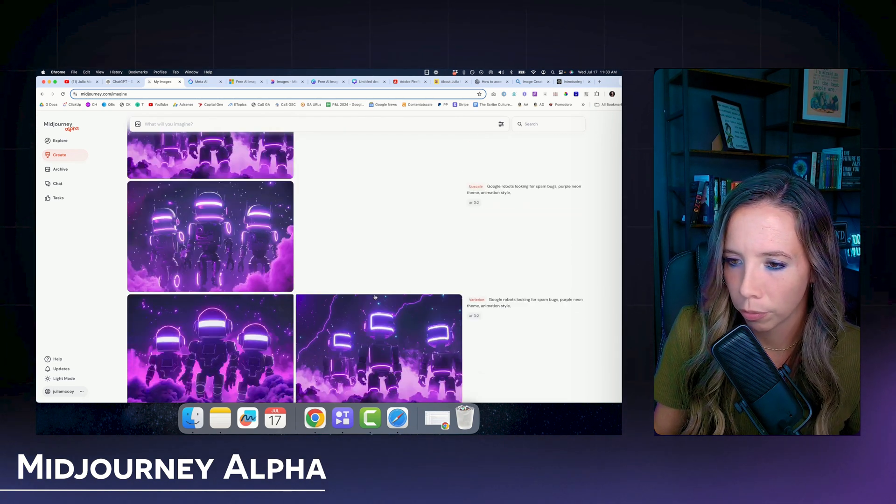
{"action": "scroll", "scroll_direction": "down", "scroll_amount": 3}
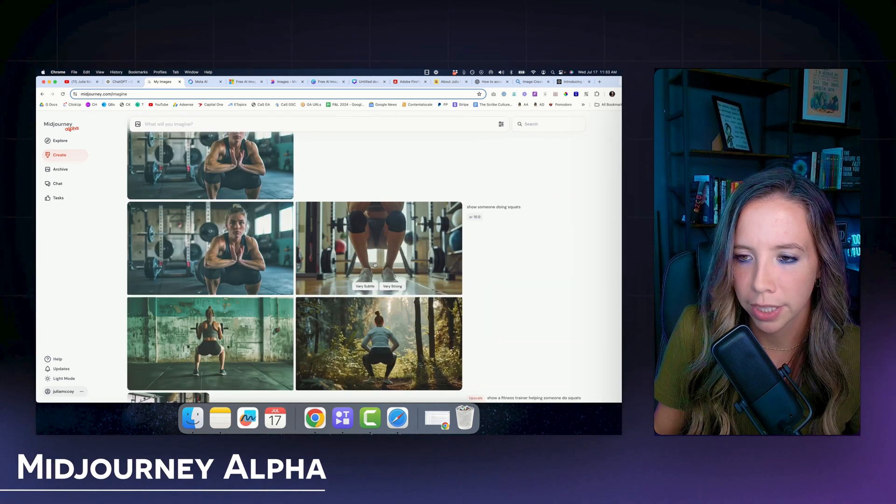
{"action": "scroll", "scroll_direction": "down", "scroll_amount": 3}
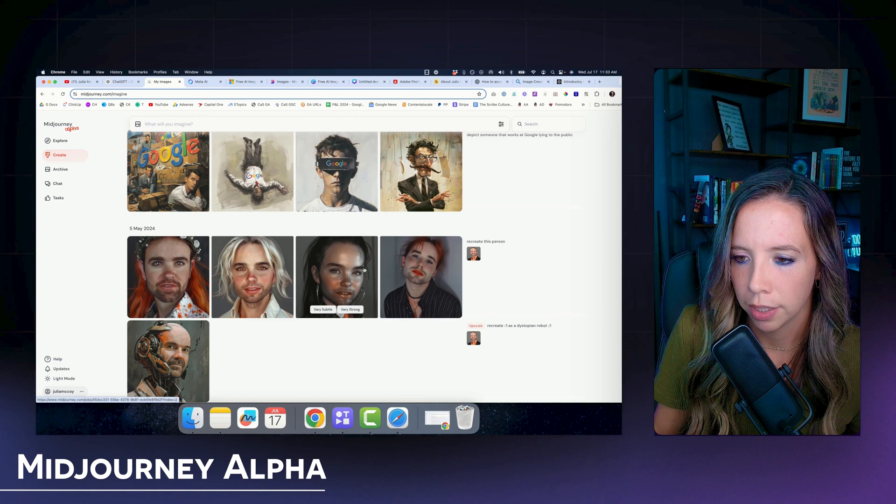
{"action": "scroll", "scroll_direction": "down", "scroll_amount": 3}
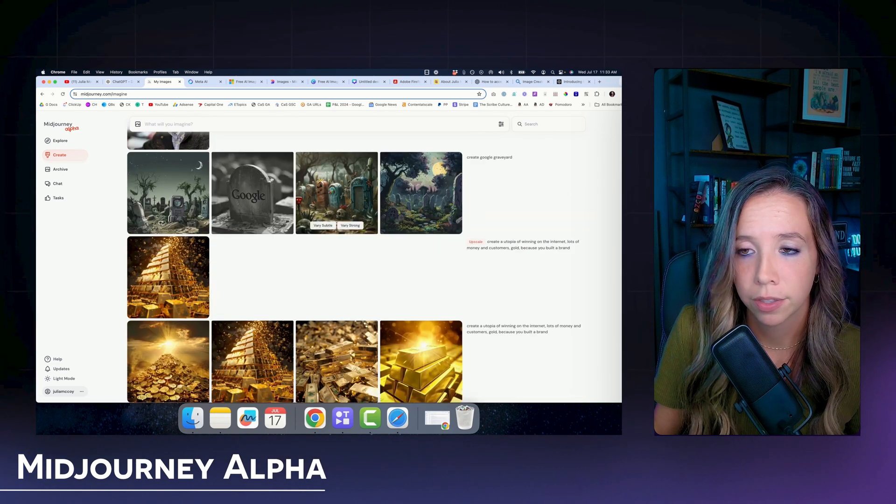
{"action": "left_click", "coordinate": [201, 82]}
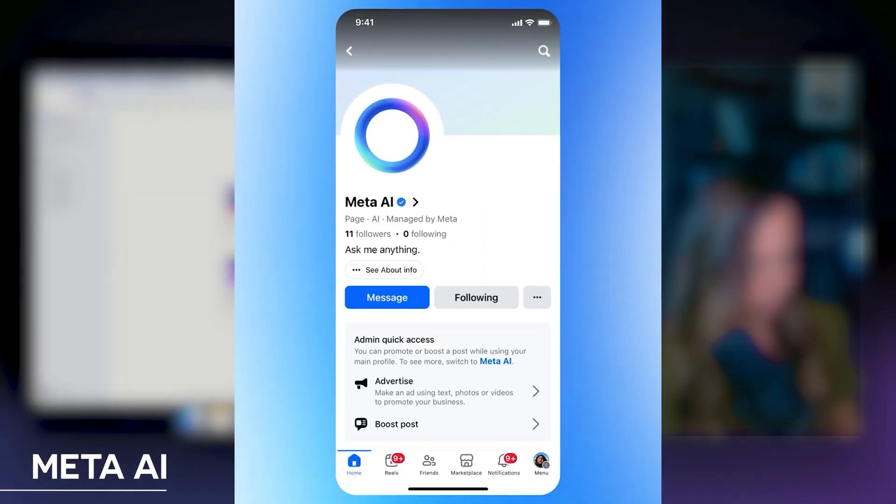
Step: Open the Meta AI home screen with its 'Ask Meta AI anything' starter page
{"action": "left_click", "coordinate": [386, 298]}
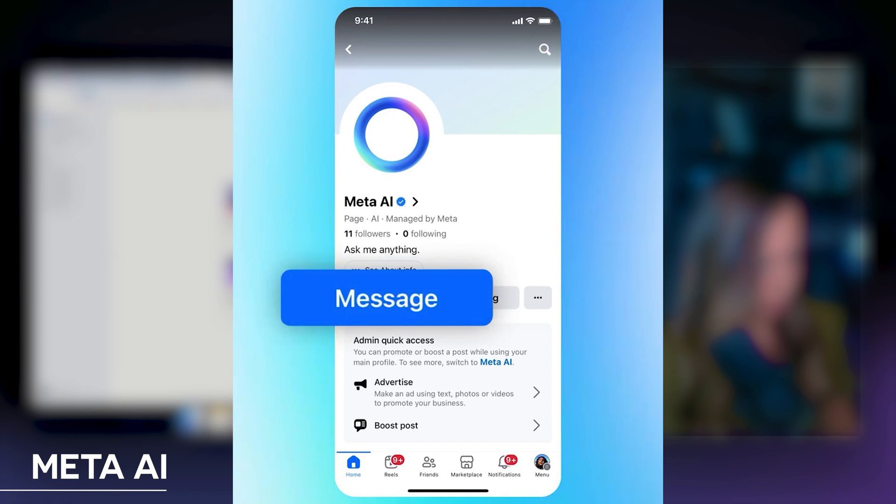
{"action": "left_click", "coordinate": [386, 298]}
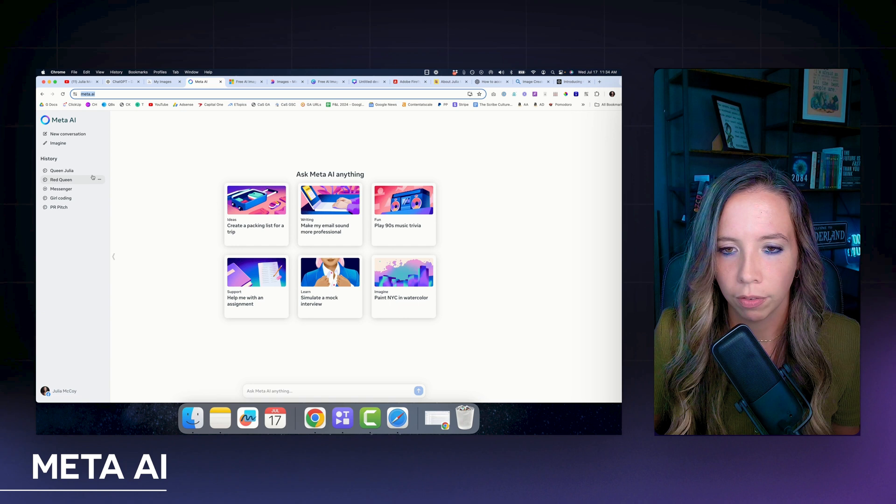
Step: Revisit the Queen Julia and Red Queen conversations, then go to the Imagine page
{"action": "left_click", "coordinate": [61, 170]}
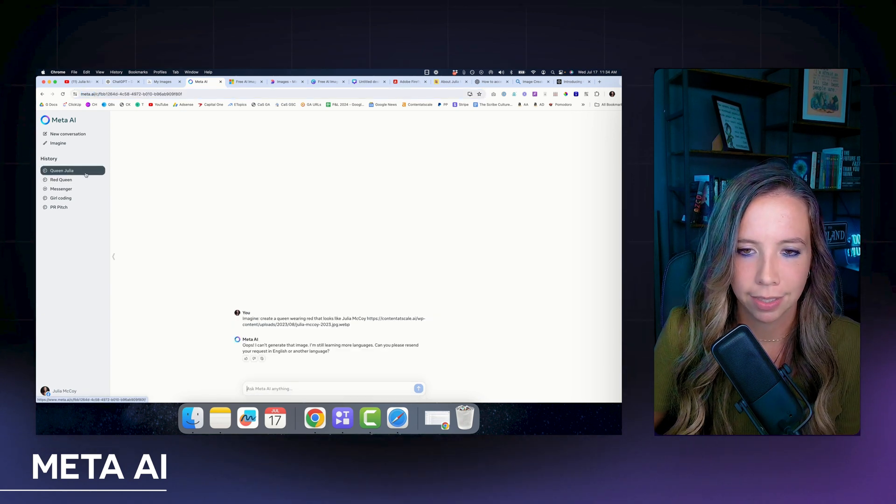
{"action": "mouse_move", "coordinate": [357, 325]}
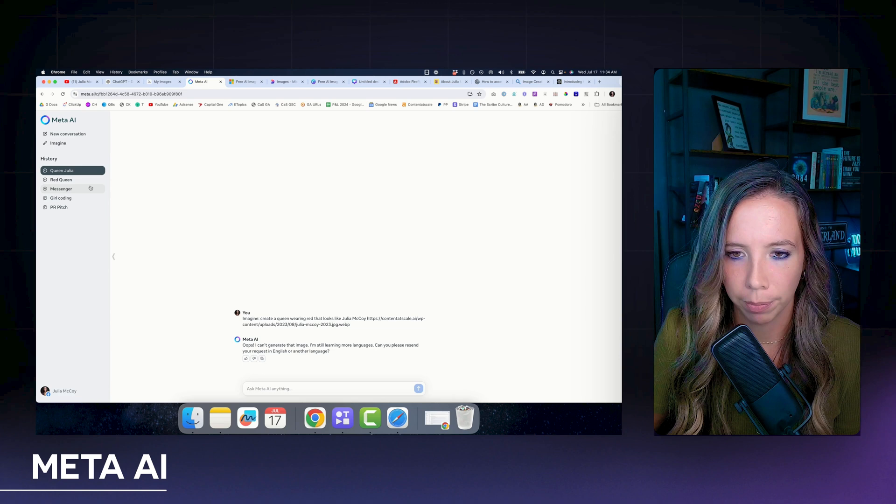
{"action": "left_click", "coordinate": [61, 180]}
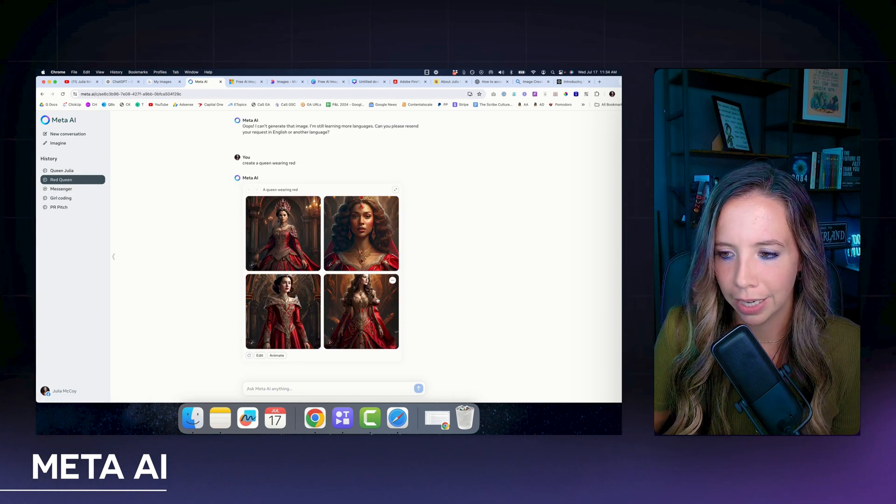
{"action": "left_click", "coordinate": [68, 134]}
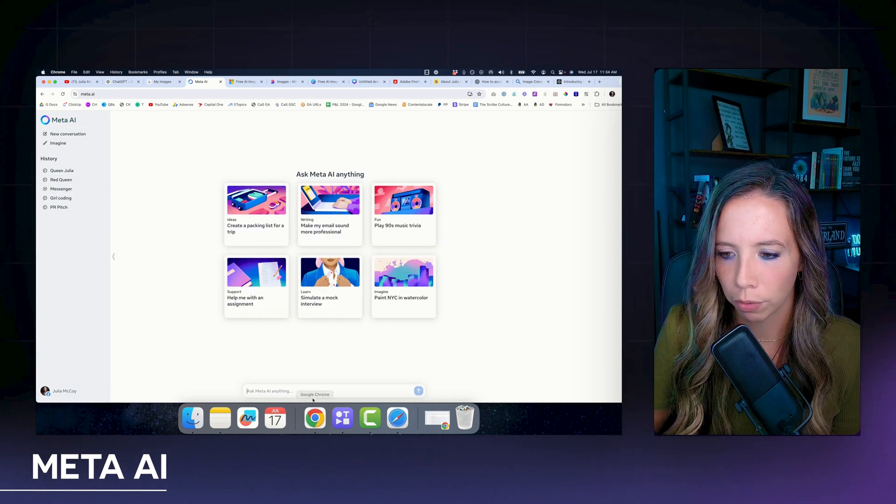
{"action": "mouse_move", "coordinate": [75, 144]}
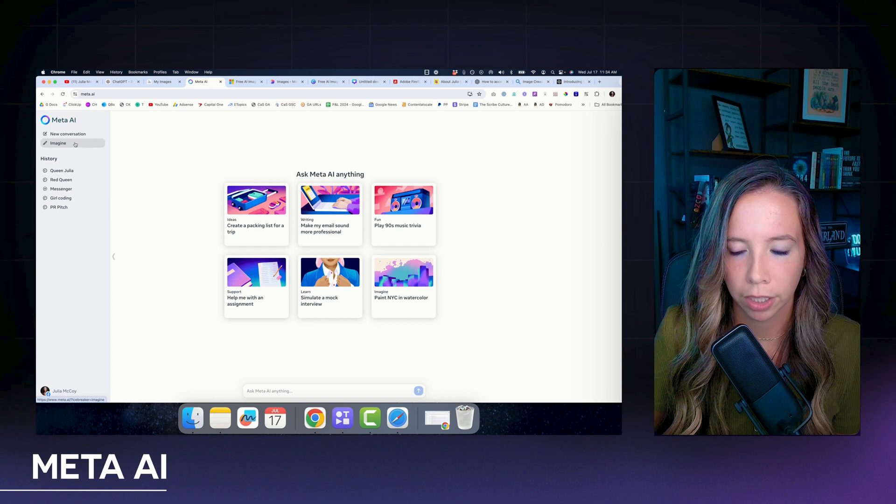
{"action": "left_click", "coordinate": [58, 144]}
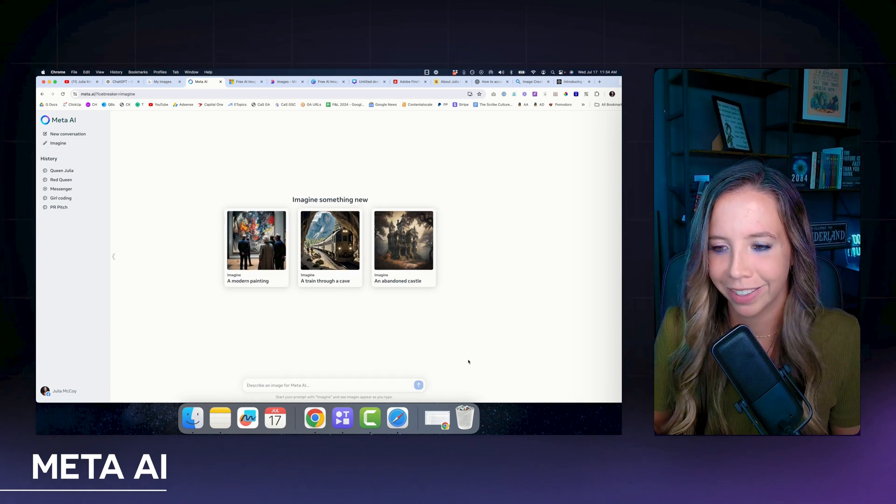
Step: Preview 'create a girl in a field', then submit the sepia haunted castle prompt
{"action": "type", "text": "create a girl in a field"}
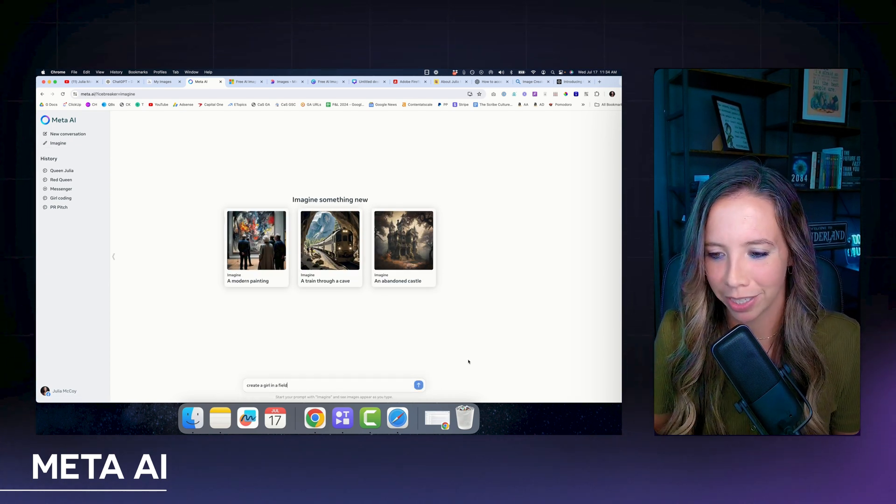
{"action": "left_click", "coordinate": [418, 385]}
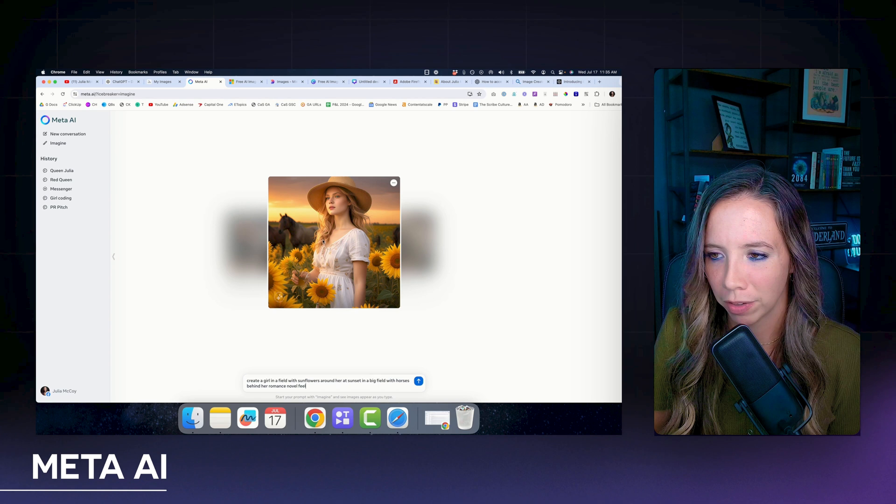
{"action": "left_click", "coordinate": [393, 183]}
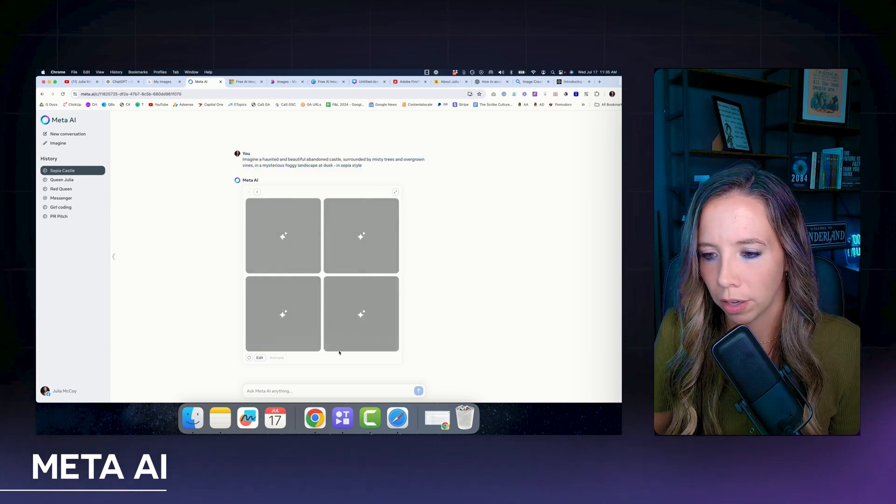
{"action": "mouse_move", "coordinate": [136, 286]}
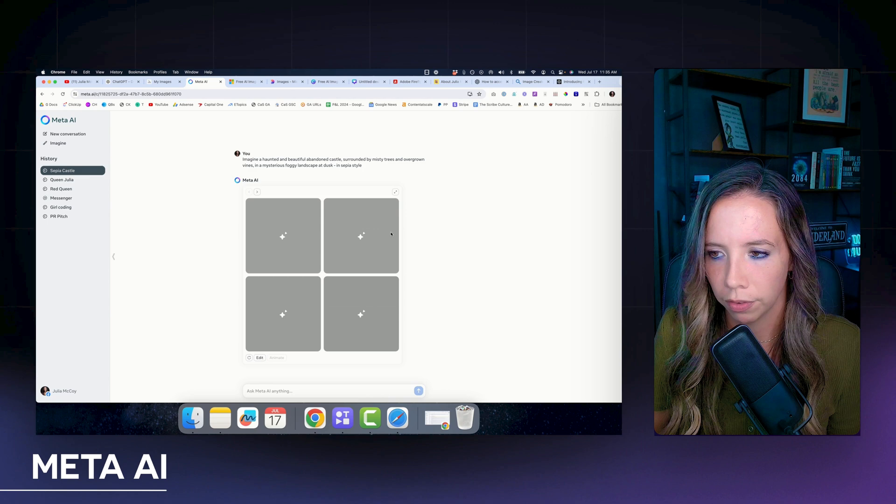
{"action": "mouse_move", "coordinate": [190, 158]}
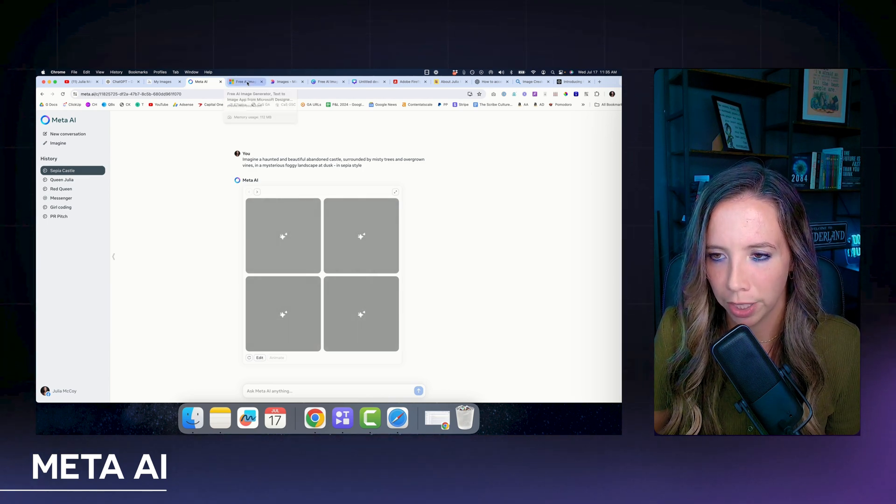
Step: Switch to Microsoft Designer and view the earlier 'create a red queen' image
{"action": "left_click", "coordinate": [246, 82]}
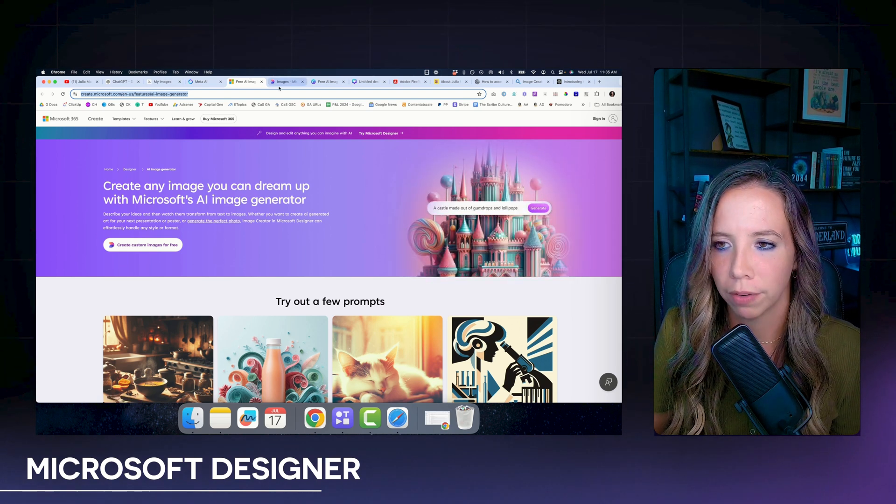
{"action": "left_click", "coordinate": [285, 83]}
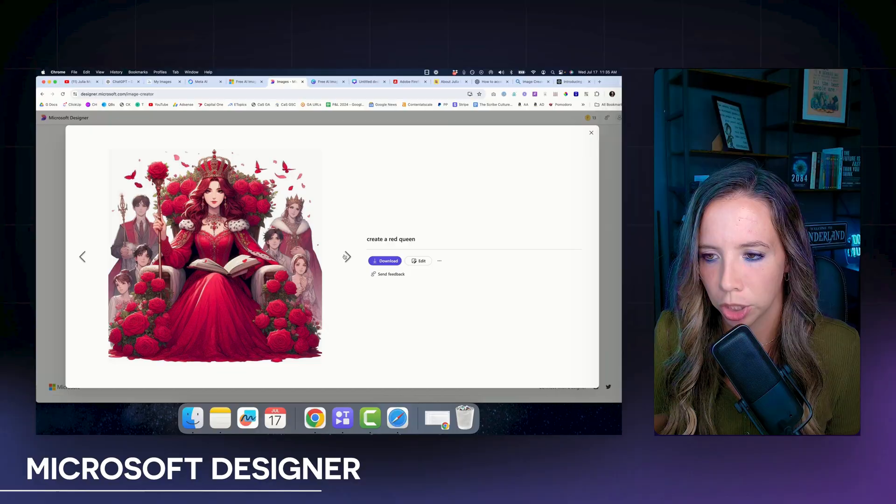
Step: Generate 'create a queen on a throne' in Designer, then return to the Meta AI castle chat
{"action": "left_click", "coordinate": [346, 258]}
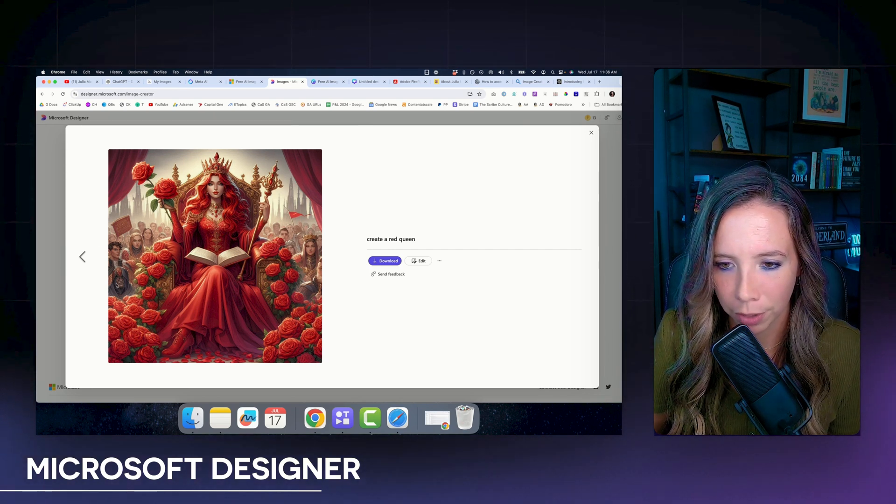
{"action": "mouse_move", "coordinate": [420, 245]}
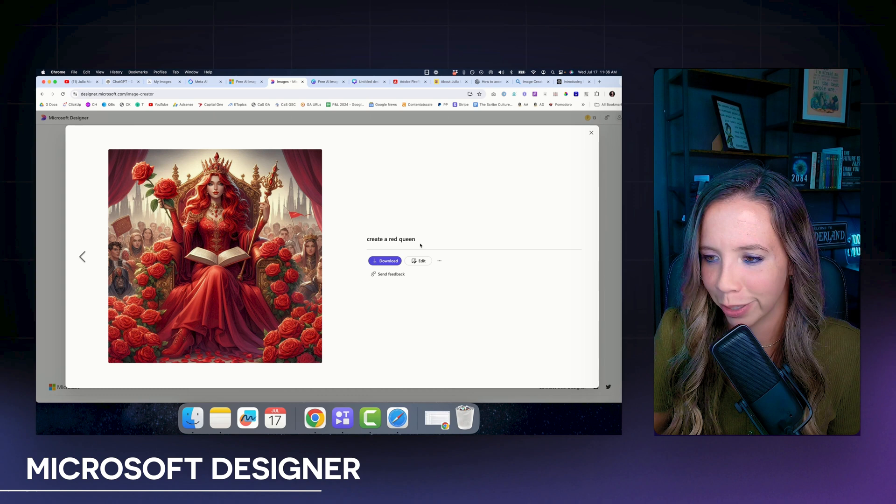
{"action": "left_click", "coordinate": [592, 132]}
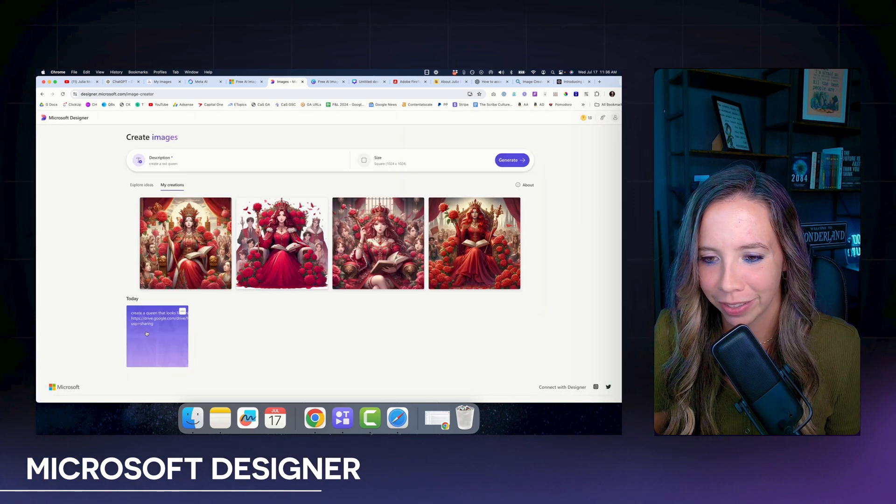
{"action": "type", "text": "create a queen on a thro"}
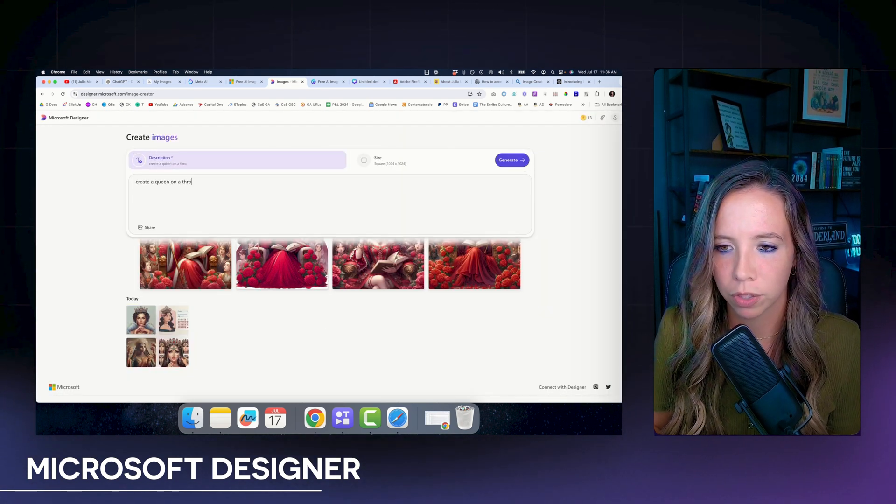
{"action": "left_click", "coordinate": [388, 161]}
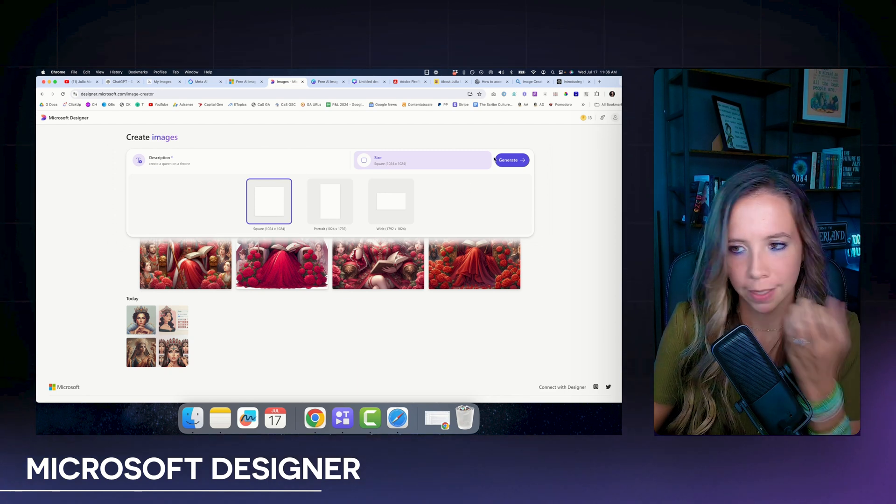
{"action": "left_click", "coordinate": [512, 160]}
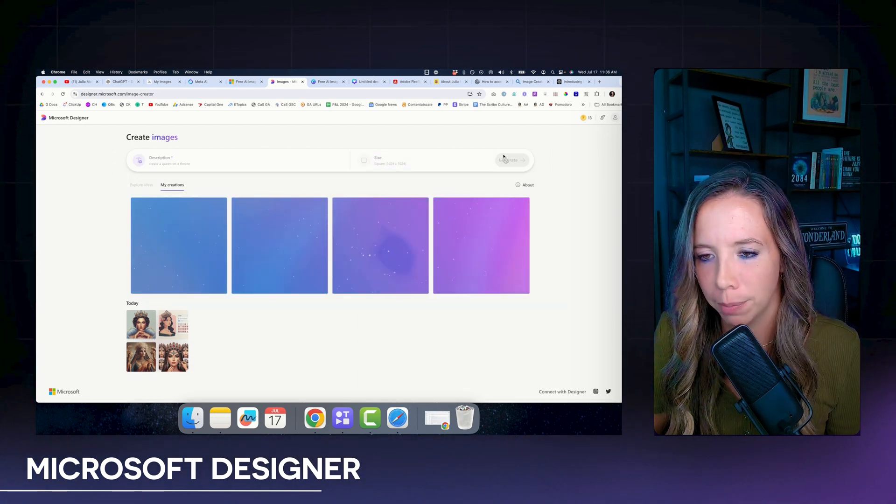
{"action": "left_click", "coordinate": [201, 82]}
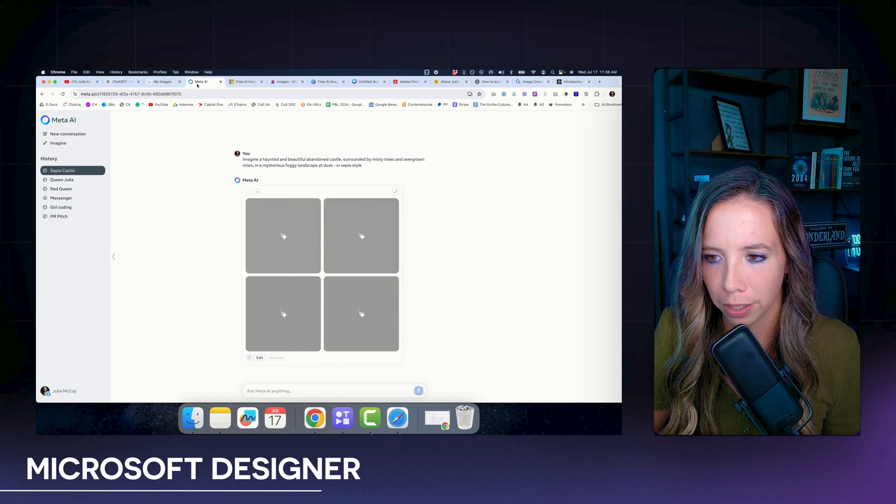
{"action": "mouse_move", "coordinate": [245, 82]}
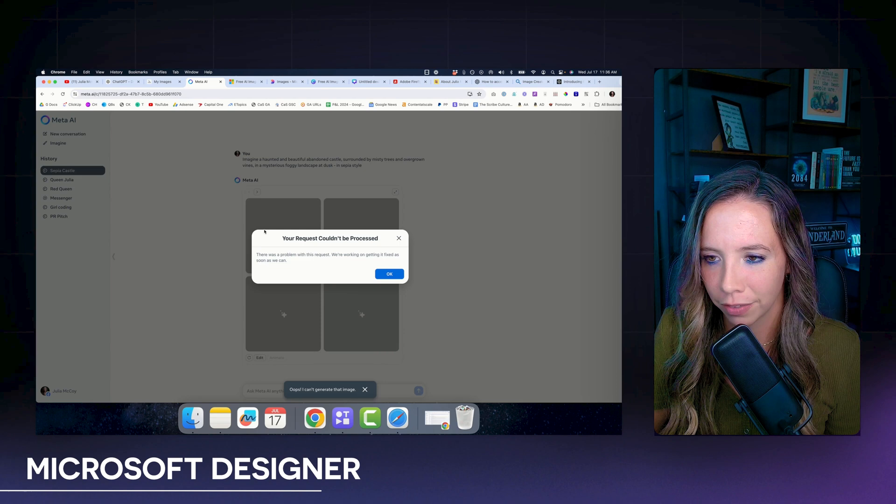
Step: Dismiss Meta AI's request-failure message and move to the Microsoft image generator
{"action": "left_click", "coordinate": [389, 274]}
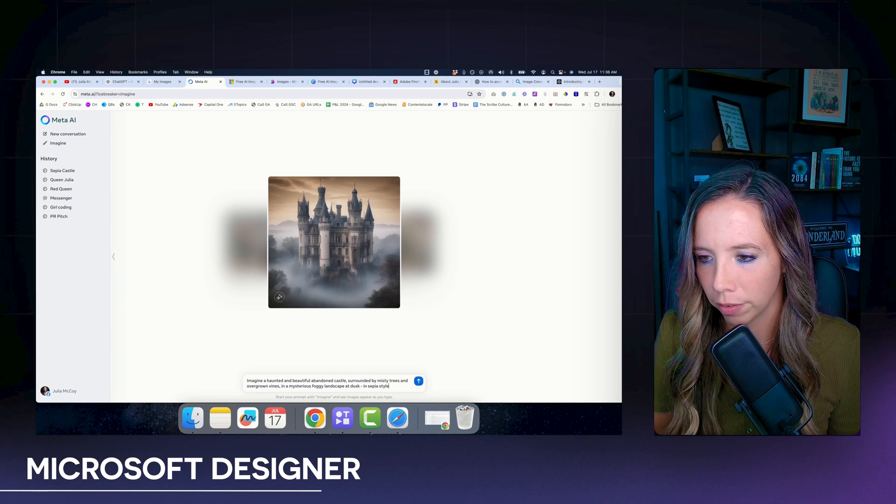
{"action": "left_click", "coordinate": [418, 381]}
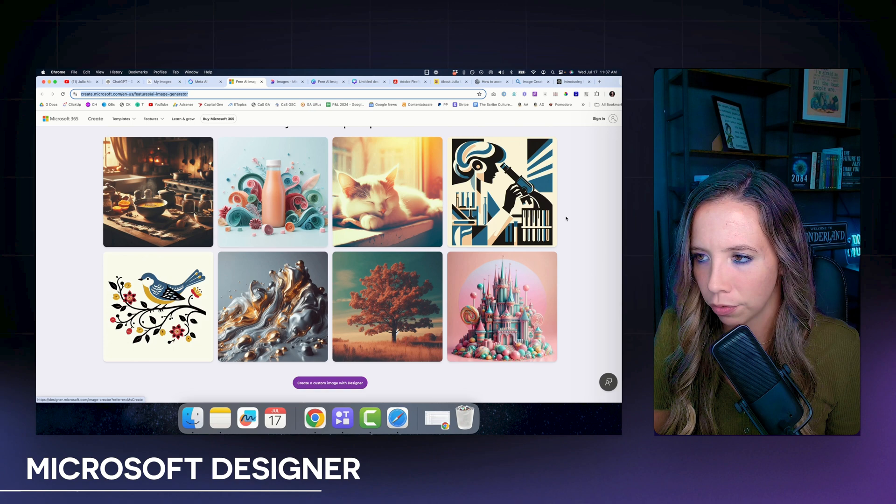
Step: Browse Designer's example prompts and load the Weimaraner dog prompt, then go to Canva
{"action": "left_click", "coordinate": [331, 382]}
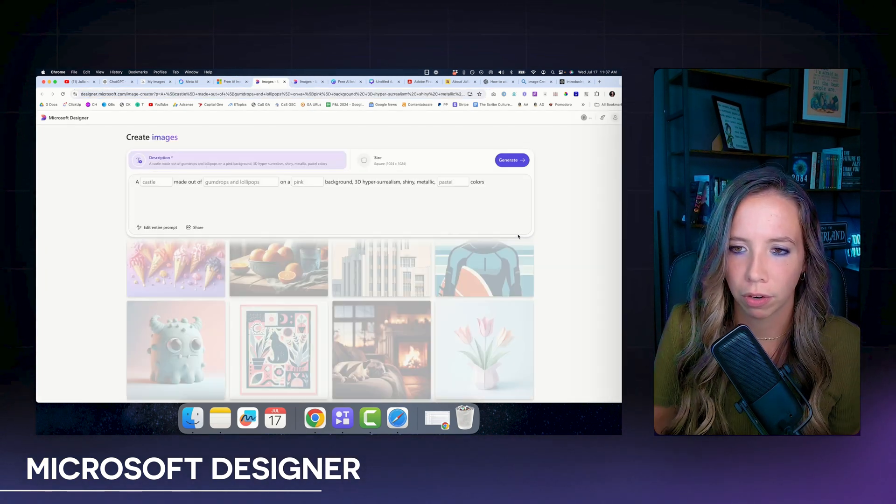
{"action": "scroll", "scroll_direction": "down", "scroll_amount": 3}
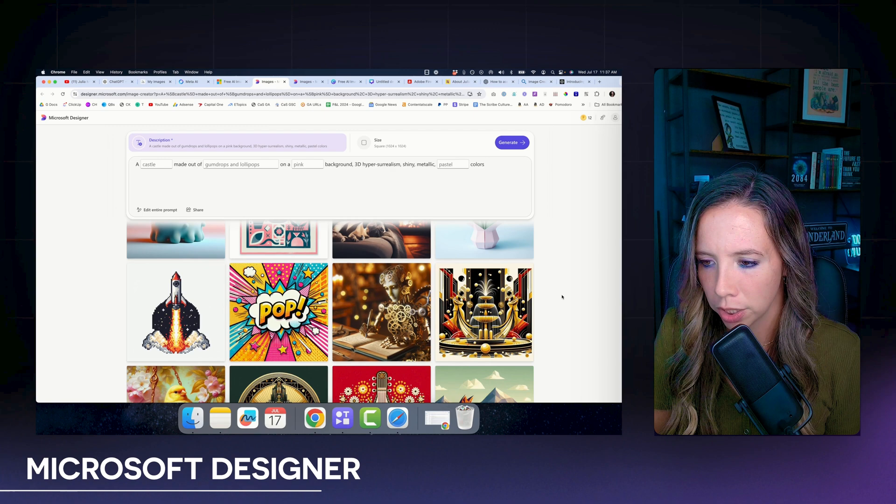
{"action": "scroll", "scroll_direction": "down", "scroll_amount": 3}
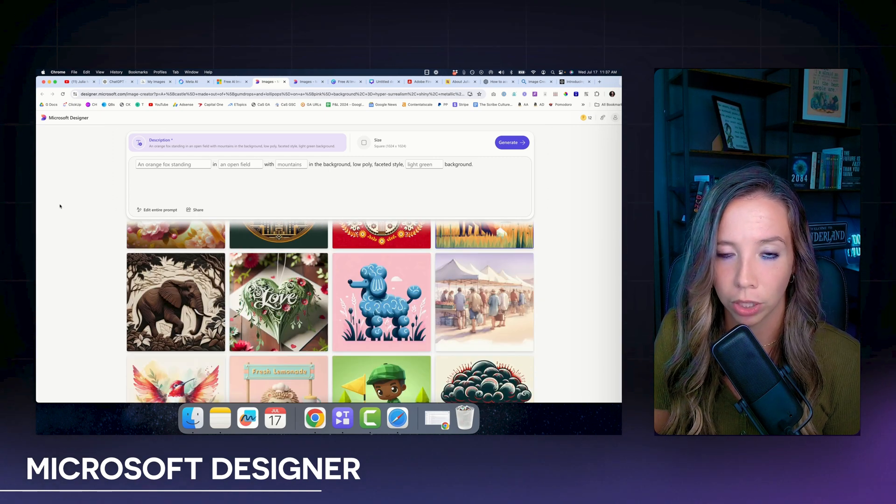
{"action": "scroll", "scroll_direction": "down", "scroll_amount": 3}
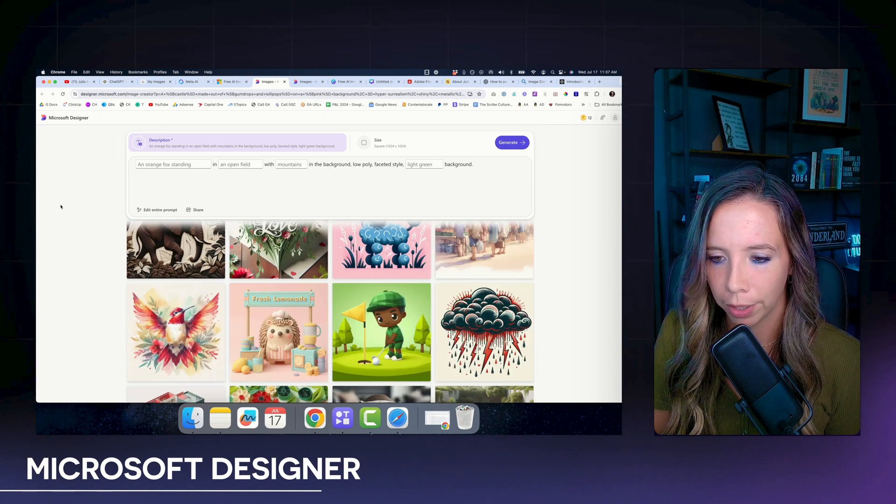
{"action": "scroll", "scroll_direction": "down", "scroll_amount": 3}
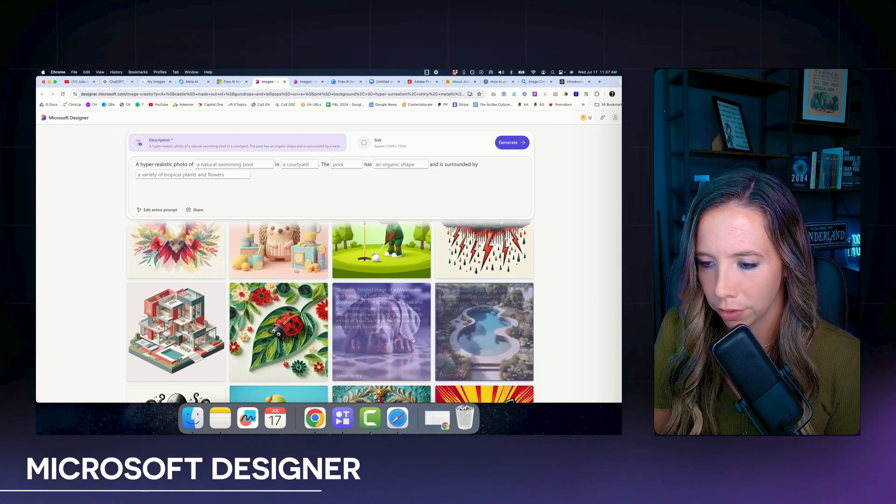
{"action": "left_click", "coordinate": [381, 332]}
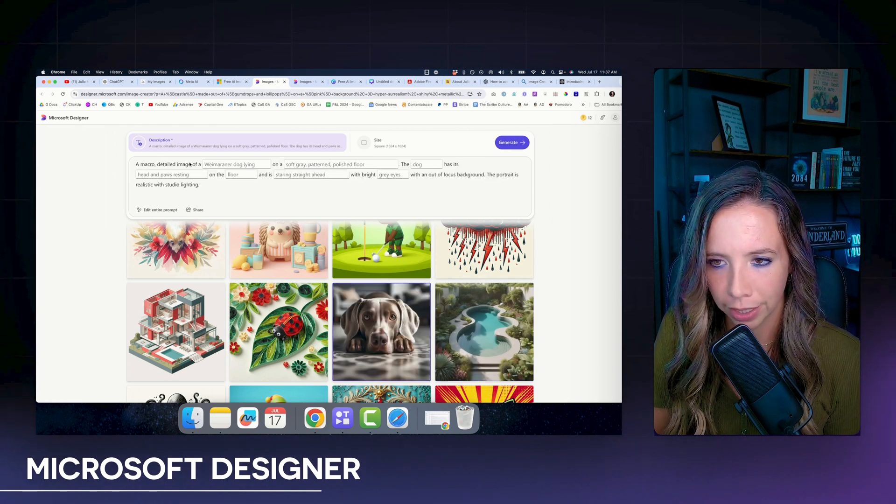
{"action": "mouse_move", "coordinate": [274, 328]}
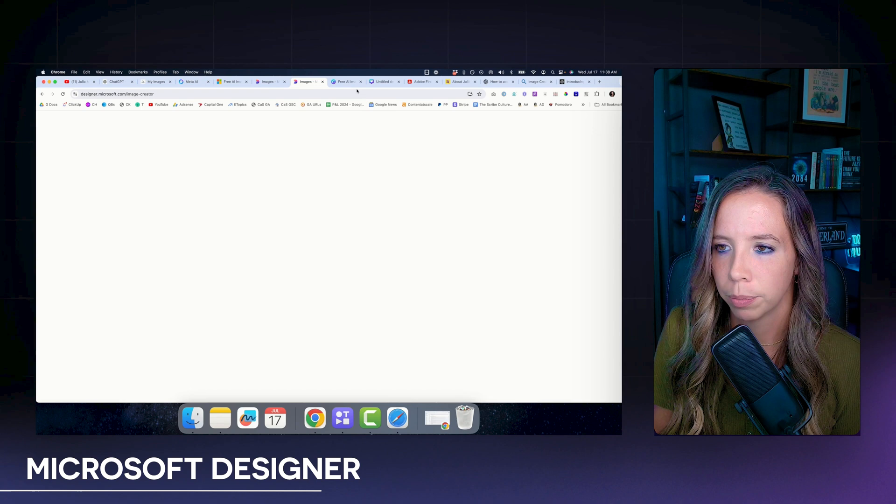
{"action": "left_click", "coordinate": [344, 83]}
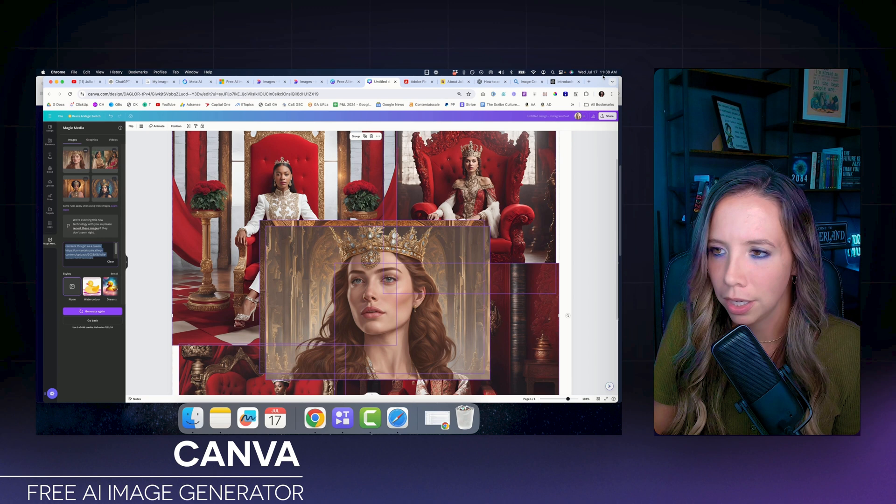
Step: Check the download file-type options for the queen collage via Share, then go to Firefly
{"action": "left_click", "coordinate": [608, 116]}
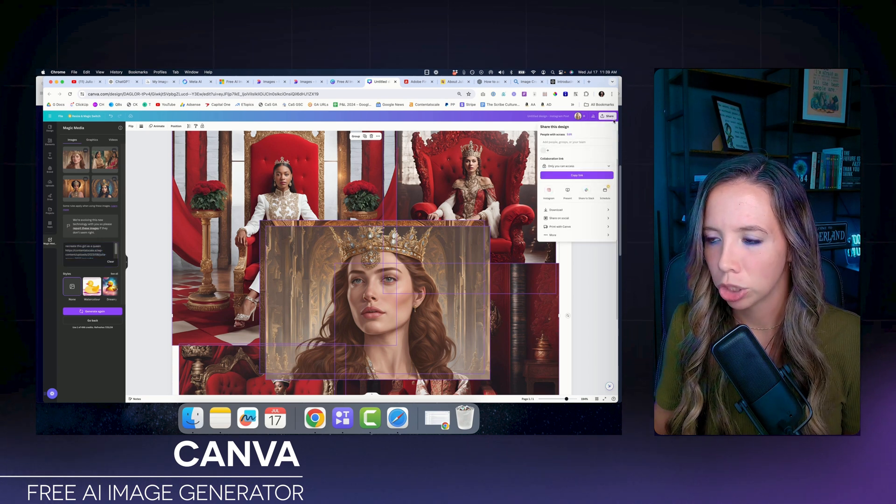
{"action": "left_click", "coordinate": [555, 209]}
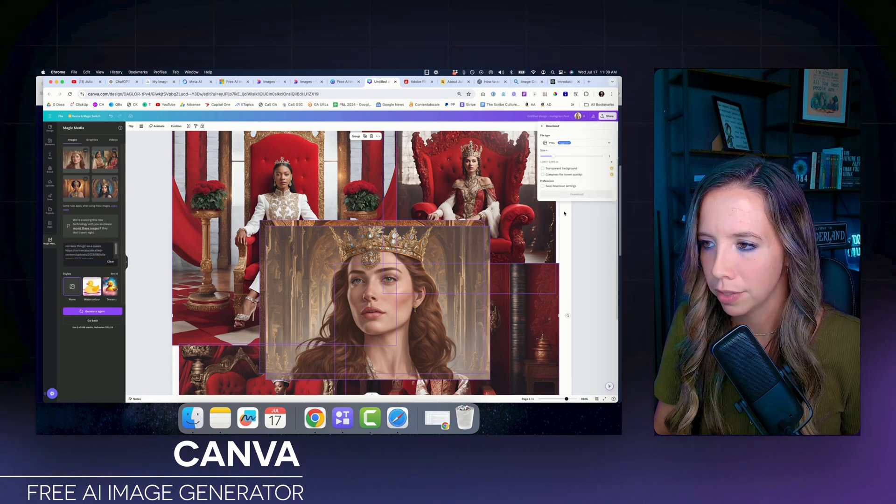
{"action": "left_click", "coordinate": [577, 142]}
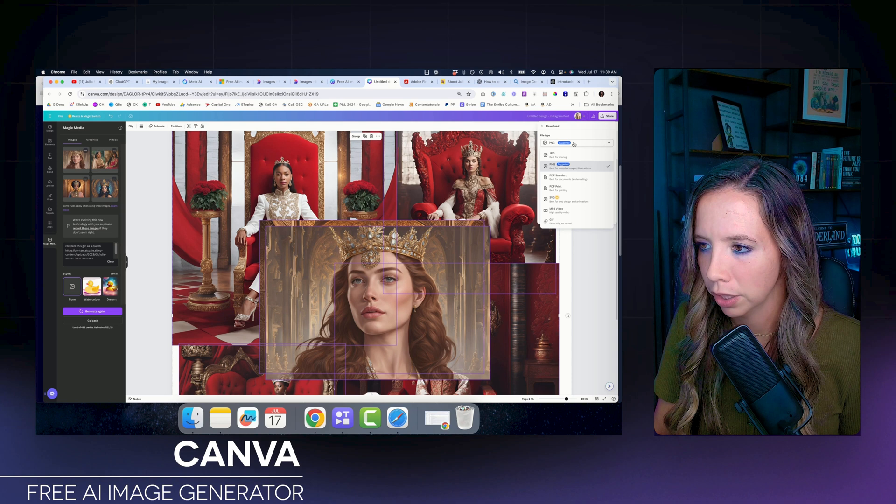
{"action": "left_click", "coordinate": [418, 81]}
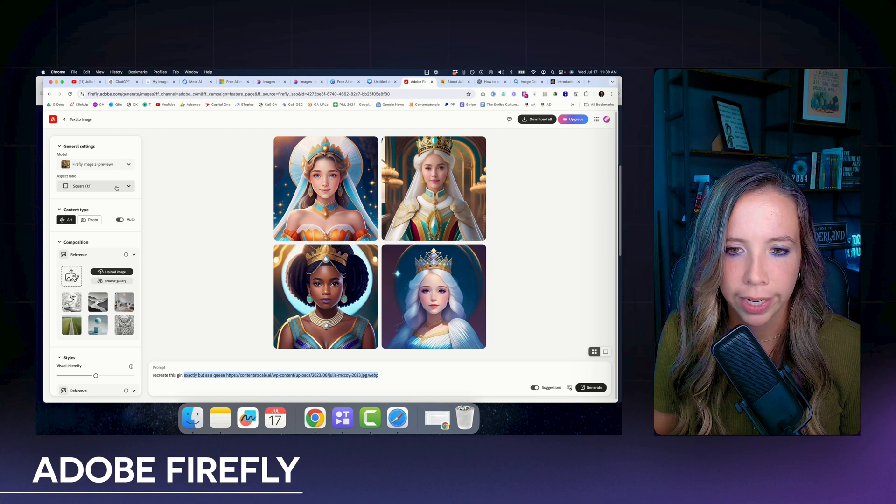
Step: Trim the prompt and upload the 'mindi' photo as Firefly's composition reference
{"action": "left_click", "coordinate": [95, 185]}
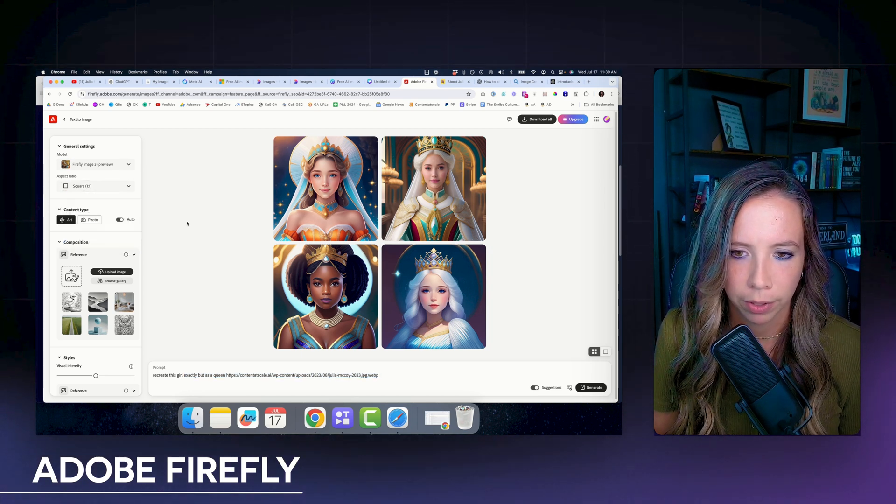
{"action": "mouse_move", "coordinate": [201, 190]}
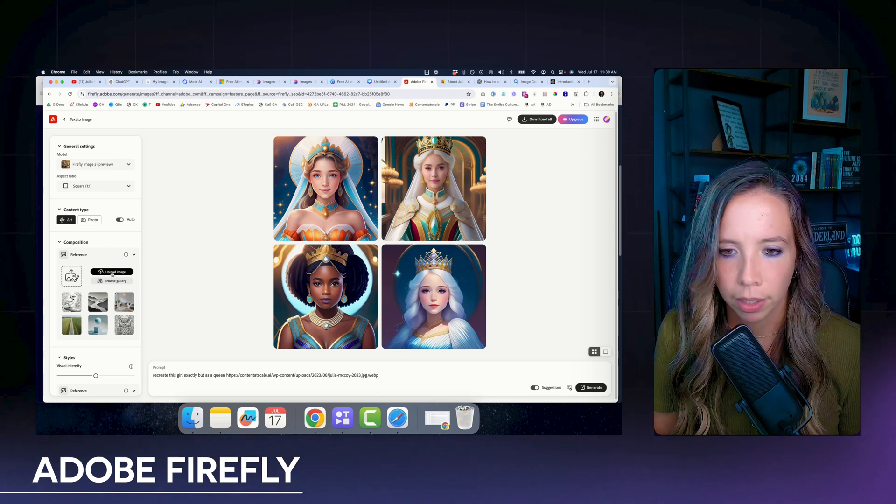
{"action": "left_click", "coordinate": [112, 272]}
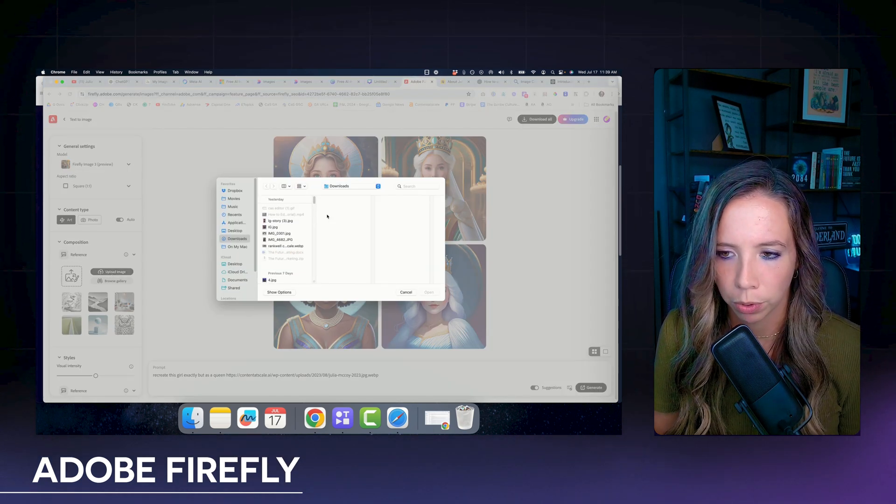
{"action": "type", "text": "mindi"}
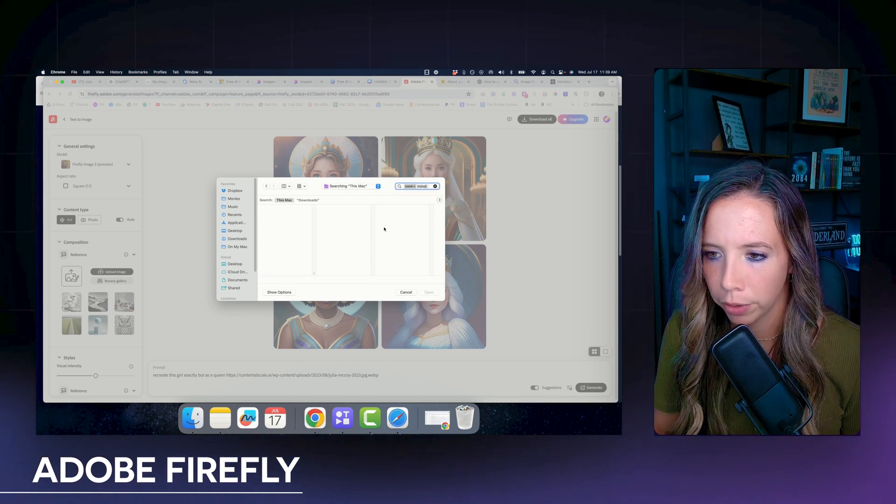
{"action": "left_click", "coordinate": [406, 292]}
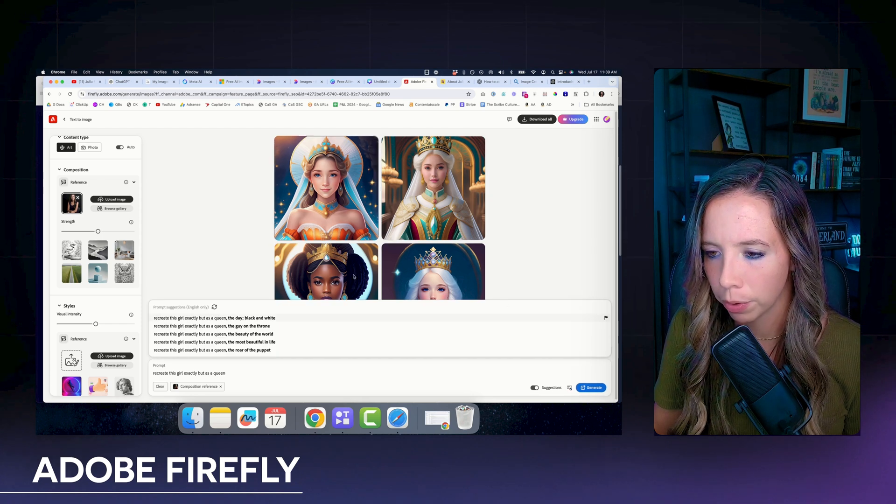
Step: Generate four queen portraits from the reference photo
{"action": "left_click", "coordinate": [591, 387]}
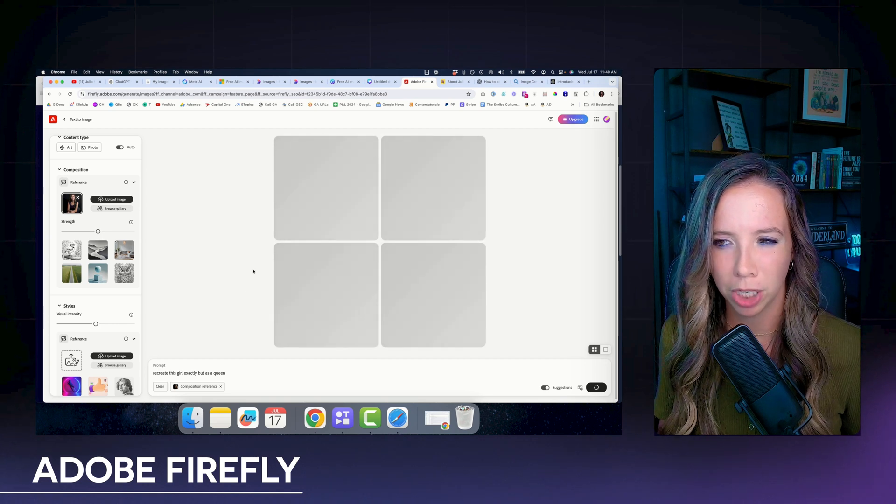
{"action": "mouse_move", "coordinate": [516, 107]}
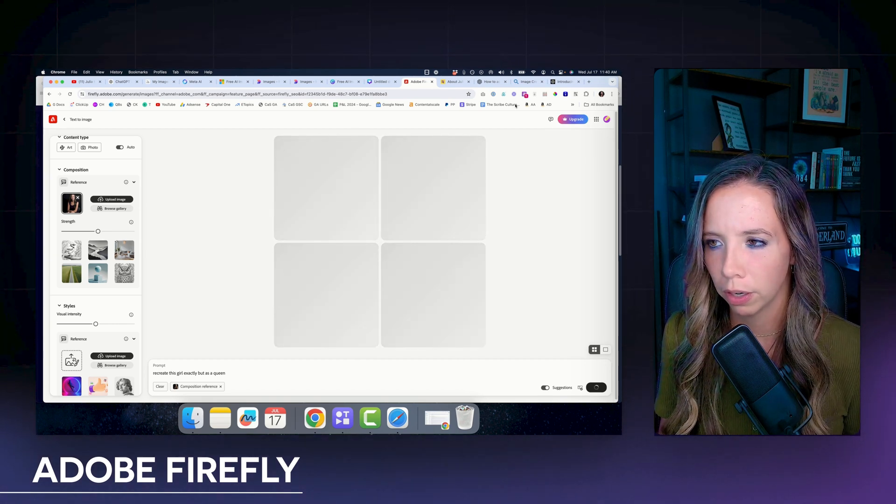
{"action": "left_click", "coordinate": [594, 387]}
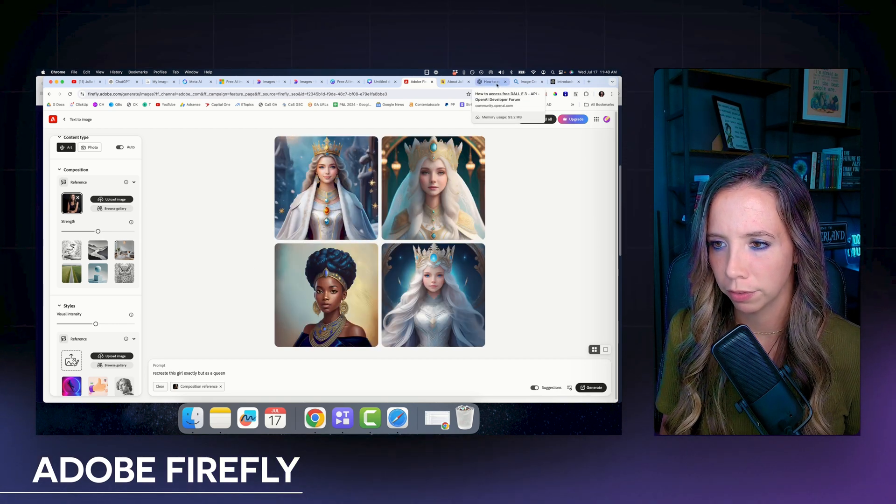
Step: Generate queens 'in red' with Digital art, Hyper realistic and Vibrant colors effects
{"action": "type", "text": "in red"}
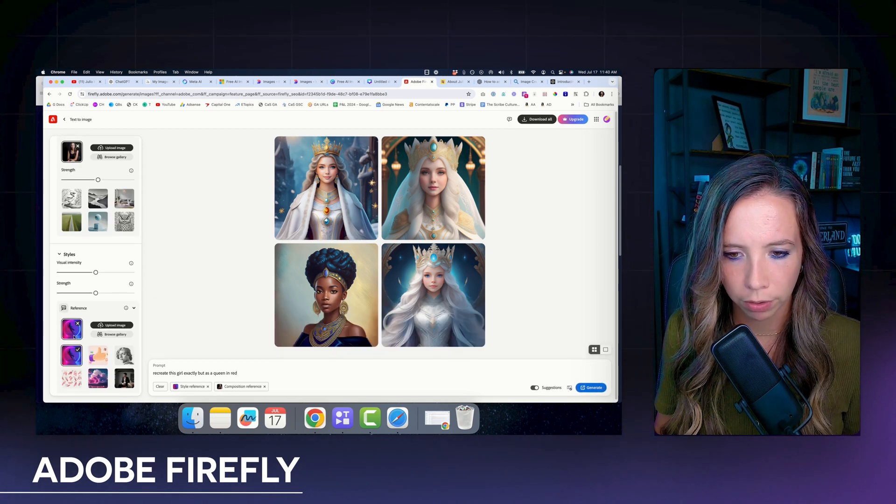
{"action": "scroll", "scroll_direction": "down", "scroll_amount": 3}
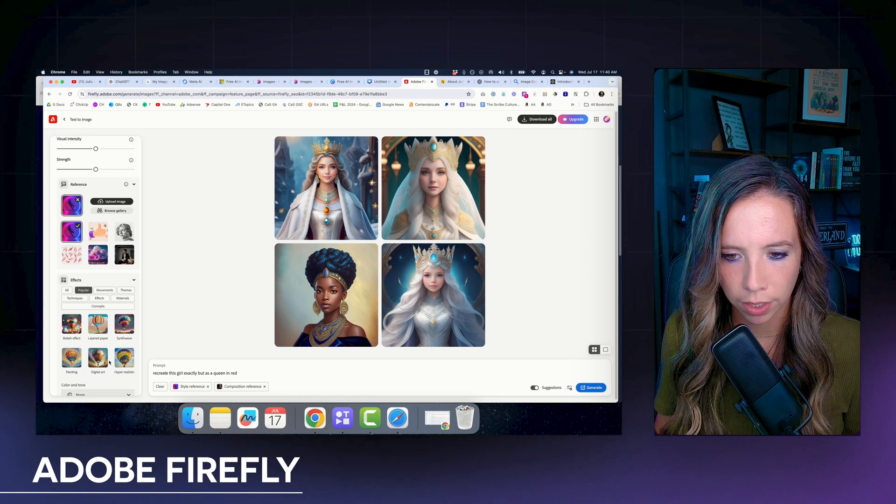
{"action": "left_click", "coordinate": [98, 358]}
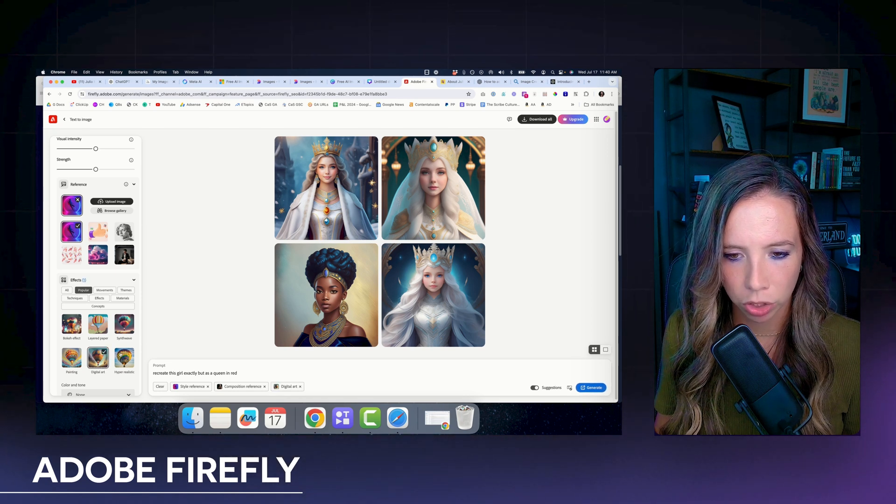
{"action": "scroll", "scroll_direction": "down", "scroll_amount": 3}
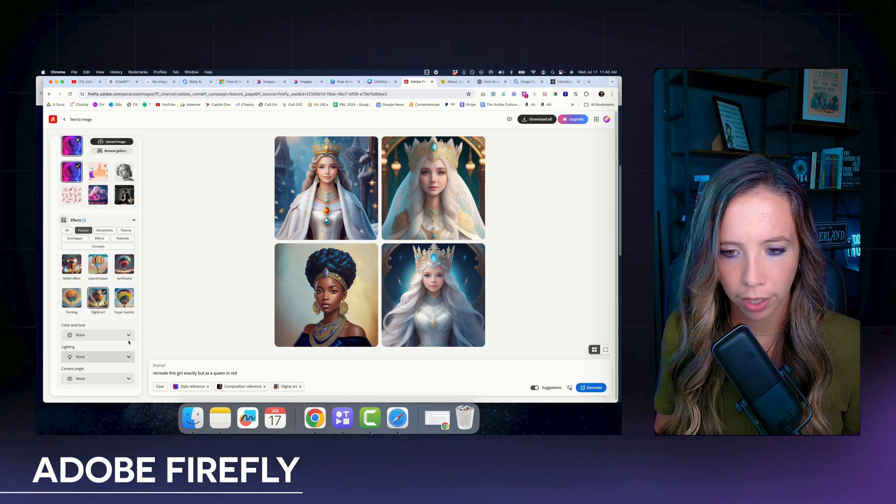
{"action": "left_click", "coordinate": [124, 297]}
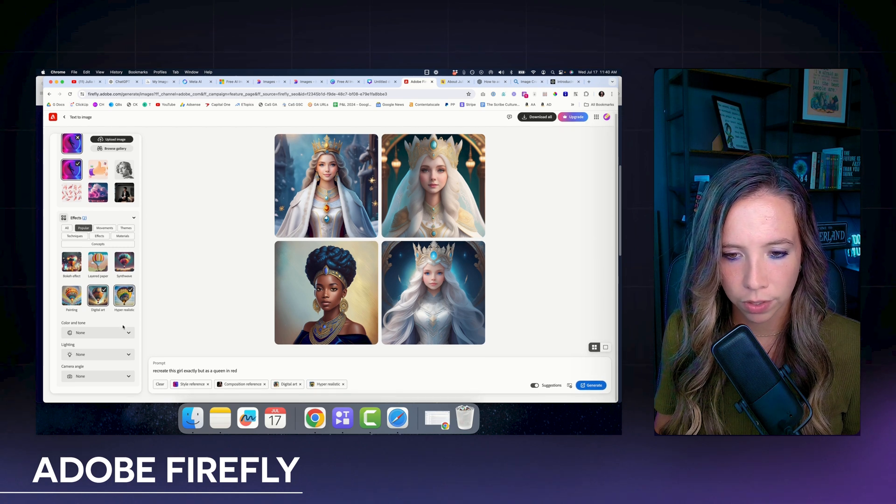
{"action": "left_click", "coordinate": [98, 333]}
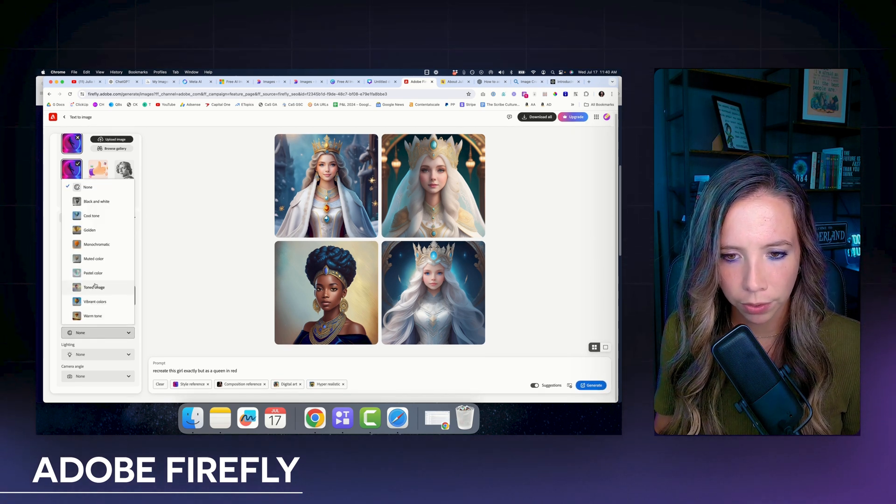
{"action": "left_click", "coordinate": [95, 301]}
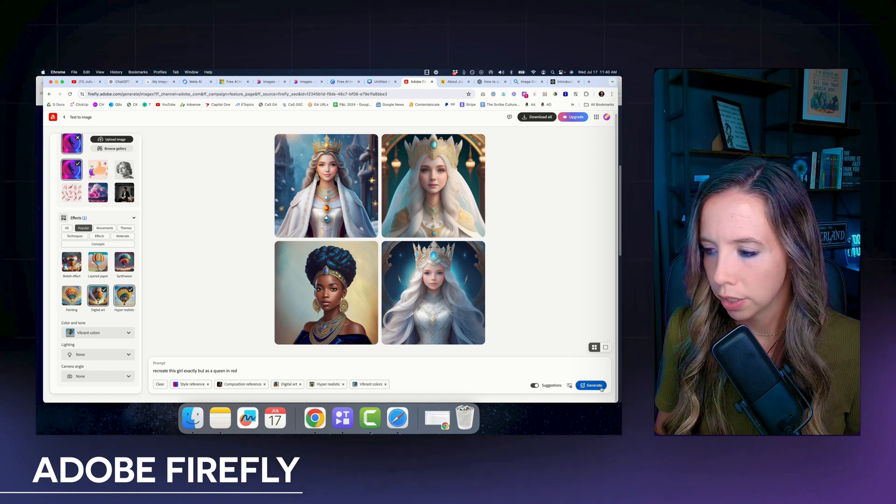
{"action": "left_click", "coordinate": [594, 385]}
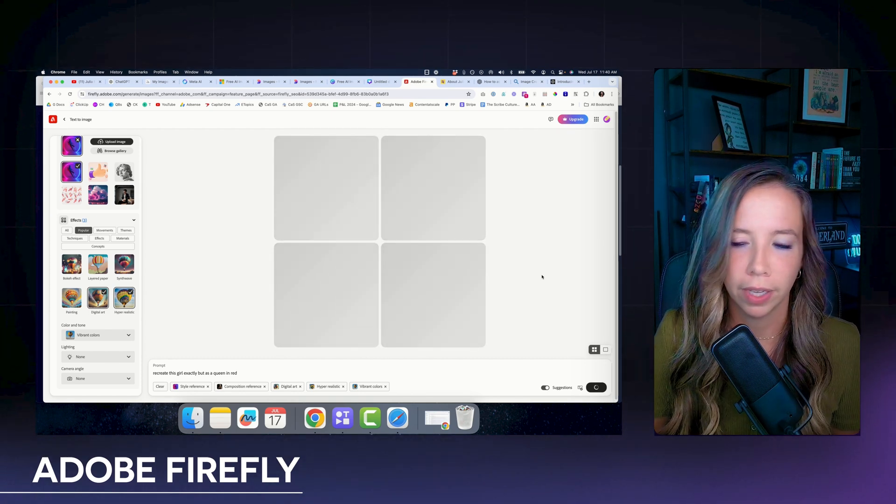
{"action": "left_click", "coordinate": [596, 387]}
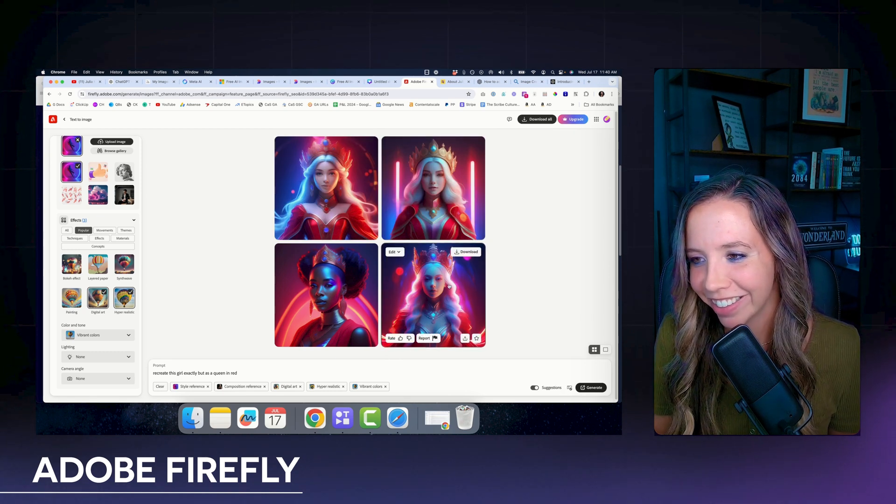
{"action": "mouse_move", "coordinate": [325, 187]}
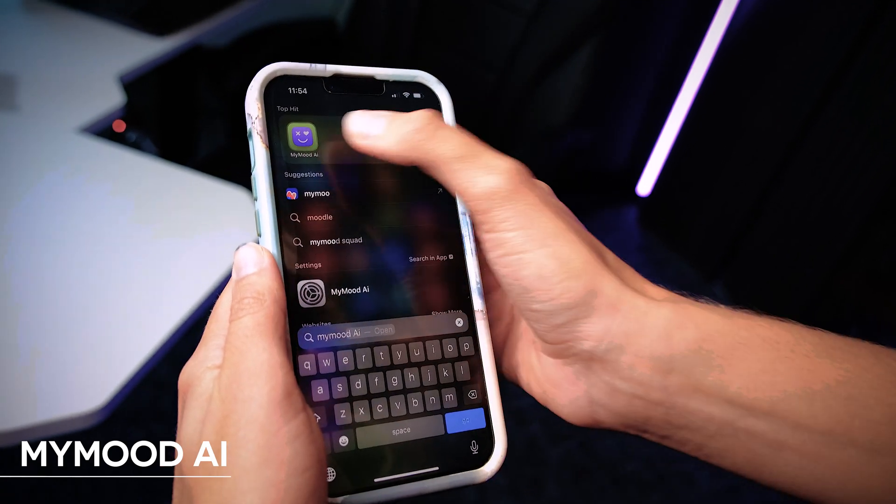
Step: Launch the MyMood AI app from phone search and scroll its gallery of AI-generated portraits
{"action": "left_click", "coordinate": [304, 137]}
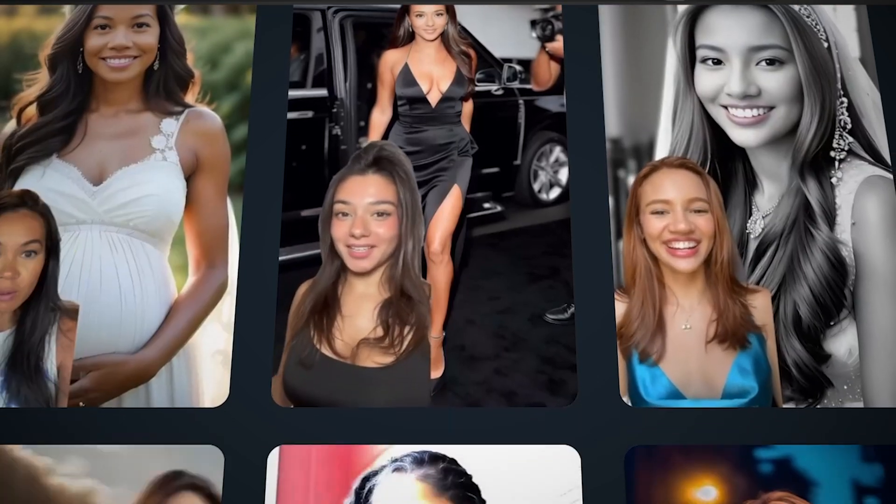
{"action": "scroll", "scroll_direction": "down", "scroll_amount": 3}
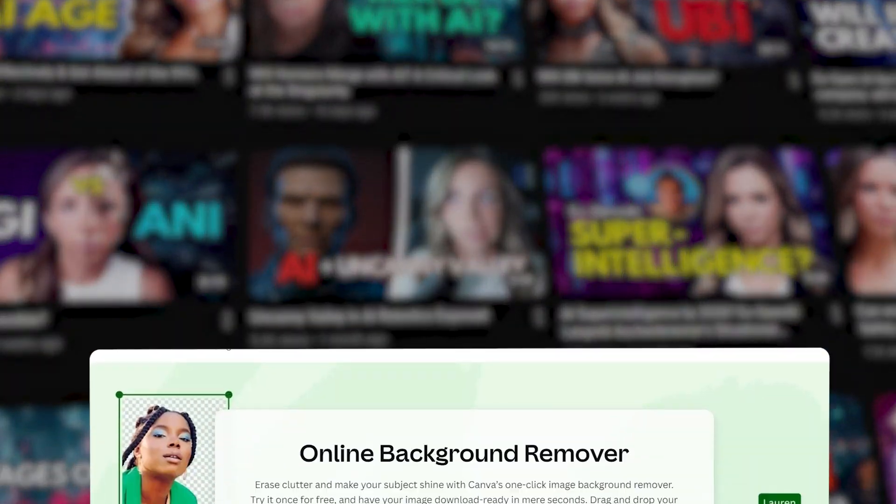
{"action": "scroll", "scroll_direction": "down", "scroll_amount": 3}
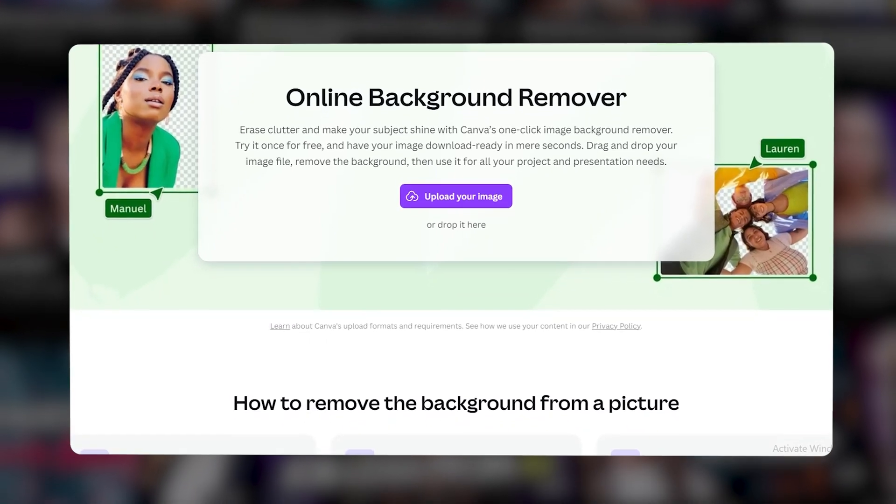
{"action": "scroll", "scroll_direction": "down", "scroll_amount": 3}
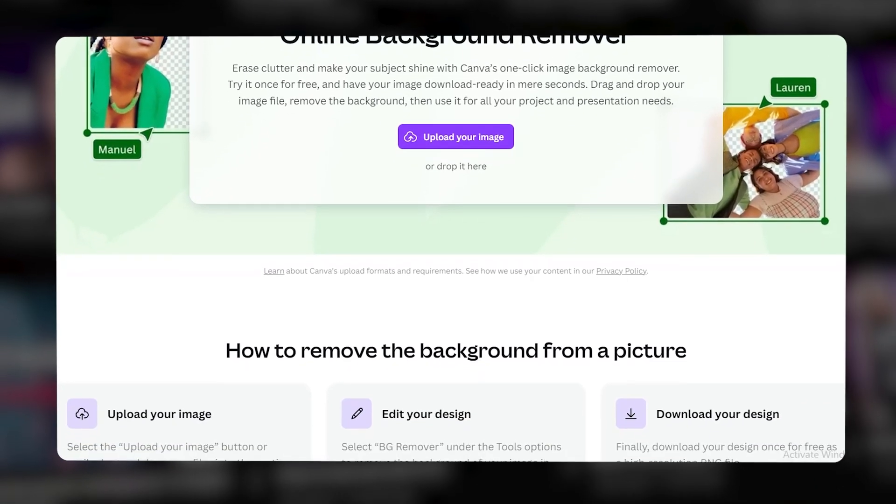
{"action": "scroll", "scroll_direction": "down", "scroll_amount": 3}
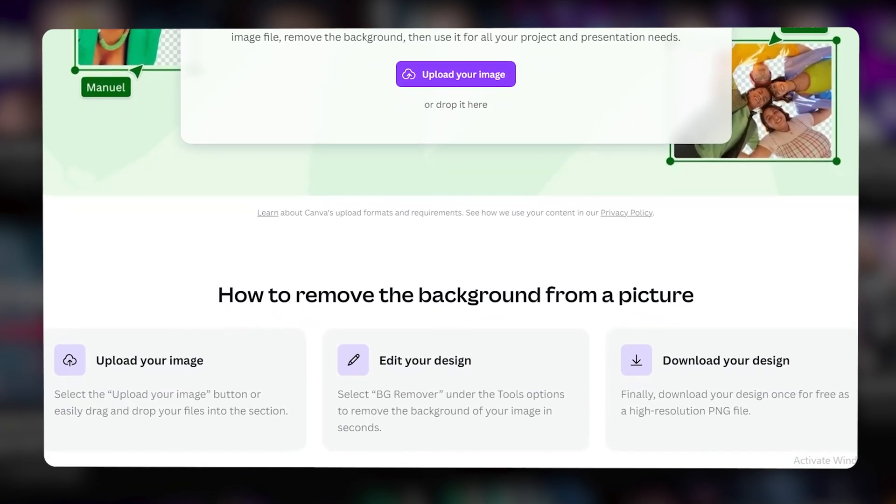
{"action": "scroll", "scroll_direction": "down", "scroll_amount": 3}
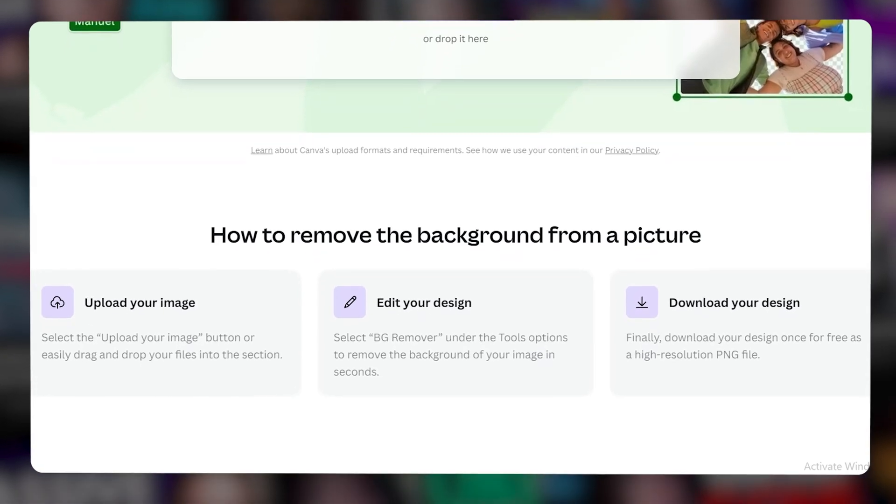